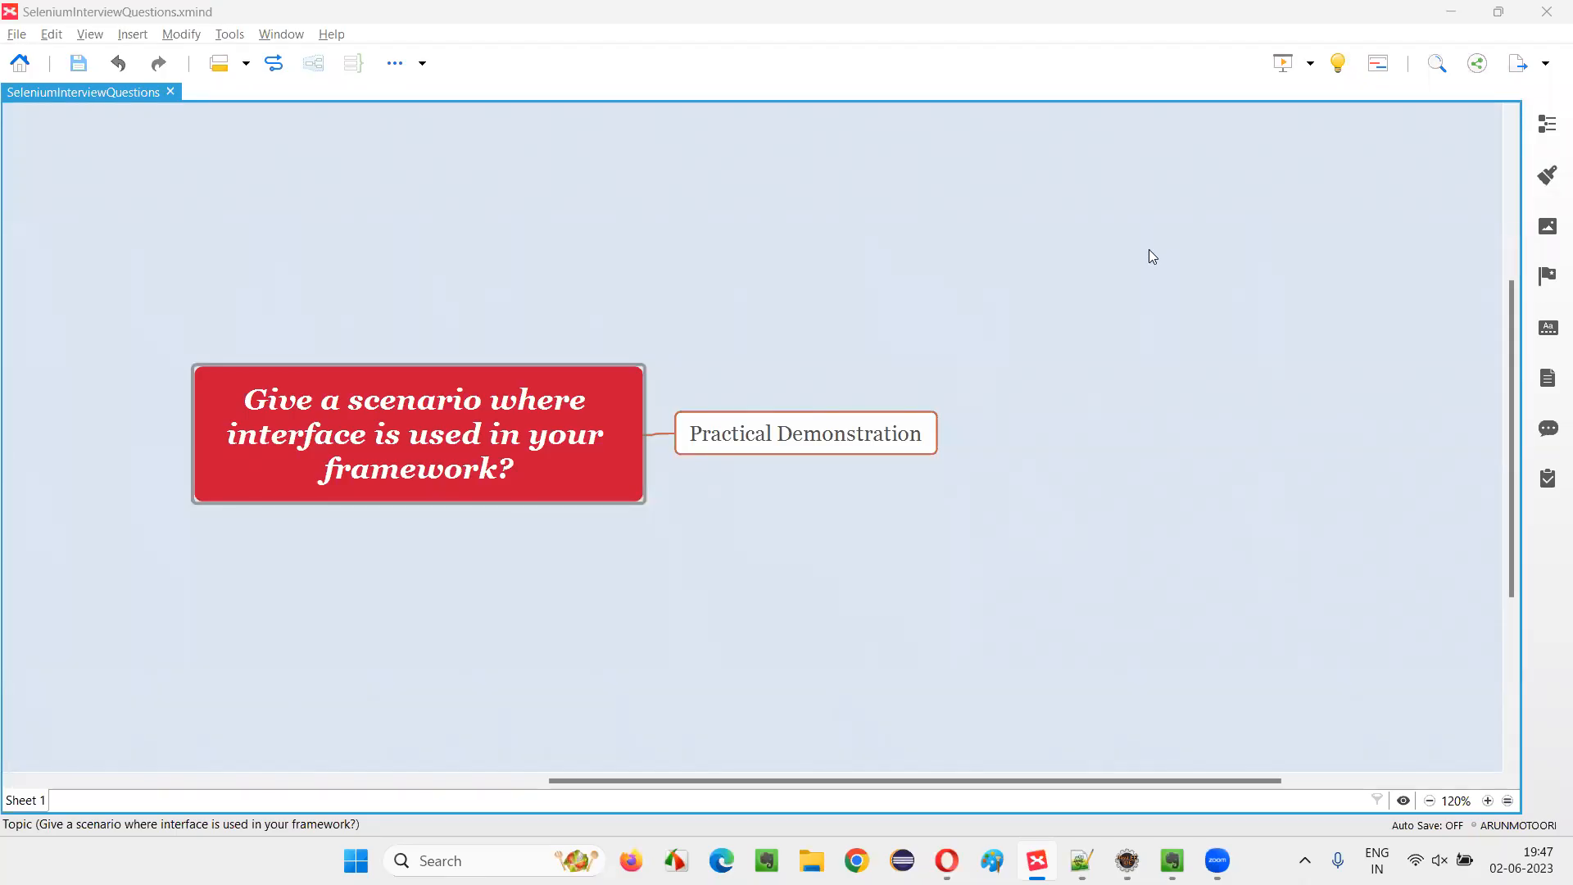
{"action": "mouse_move", "coordinate": [1056, 276]}
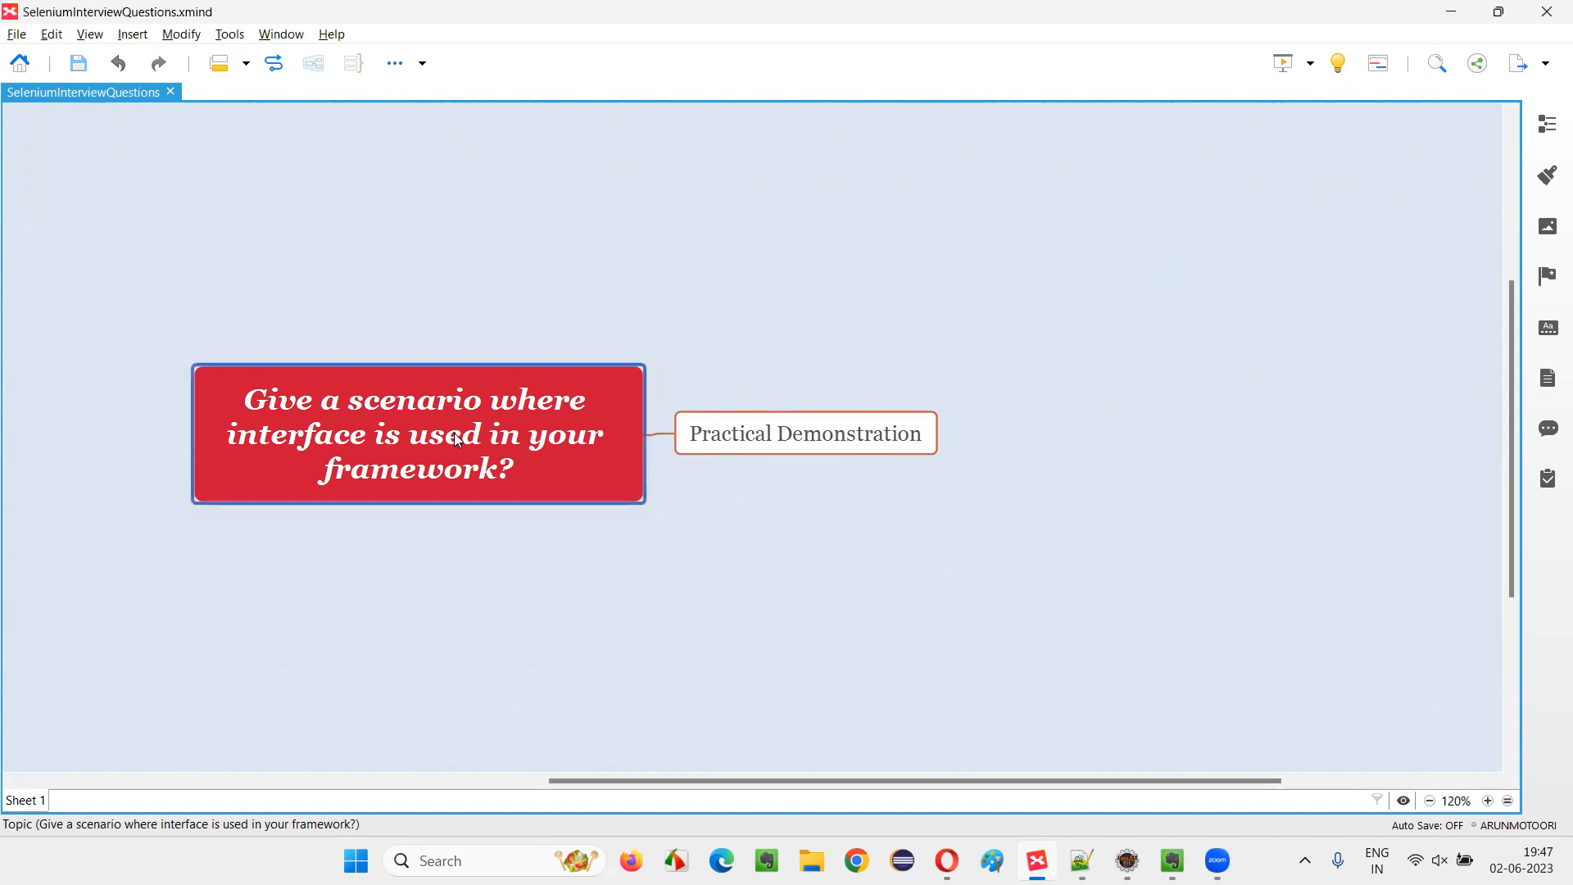
{"action": "mouse_move", "coordinate": [312, 426]}
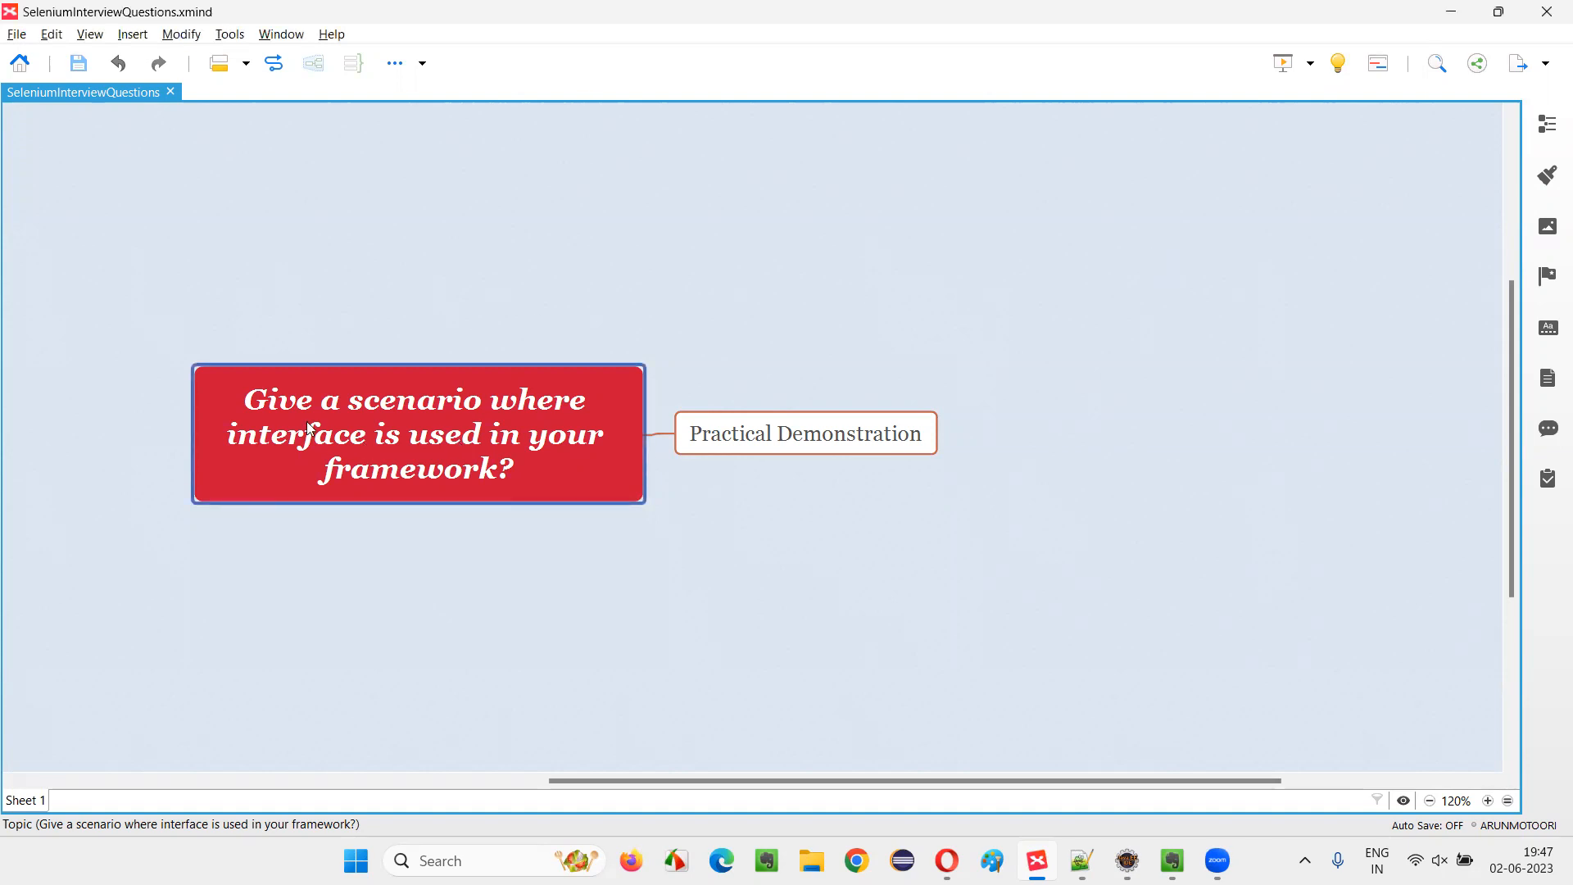
{"action": "mouse_move", "coordinate": [278, 446]}
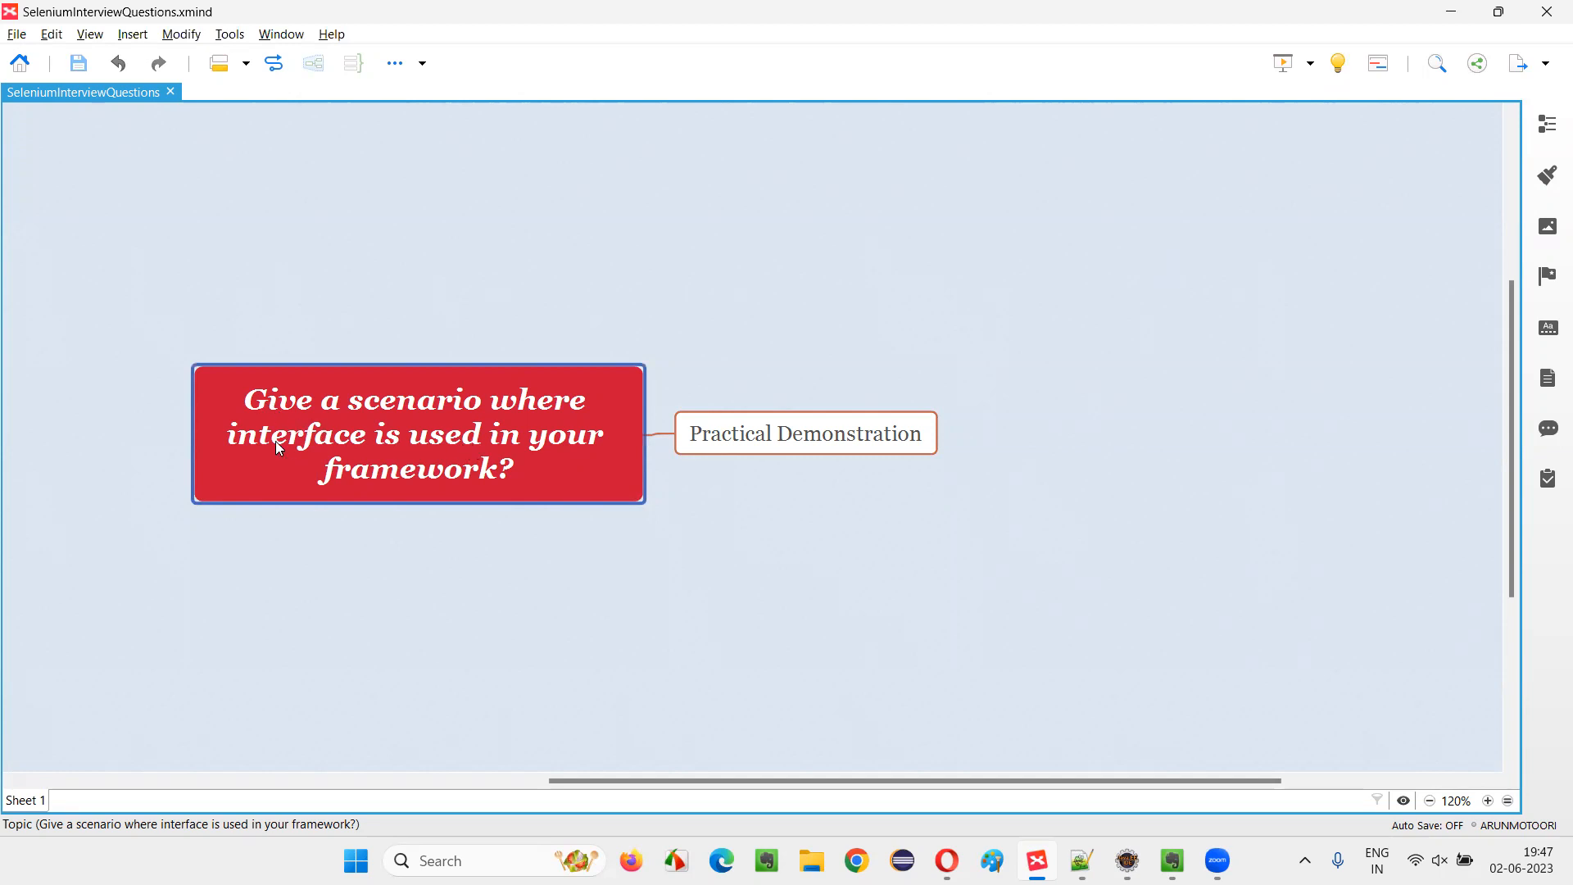
{"action": "mouse_move", "coordinate": [572, 475]}
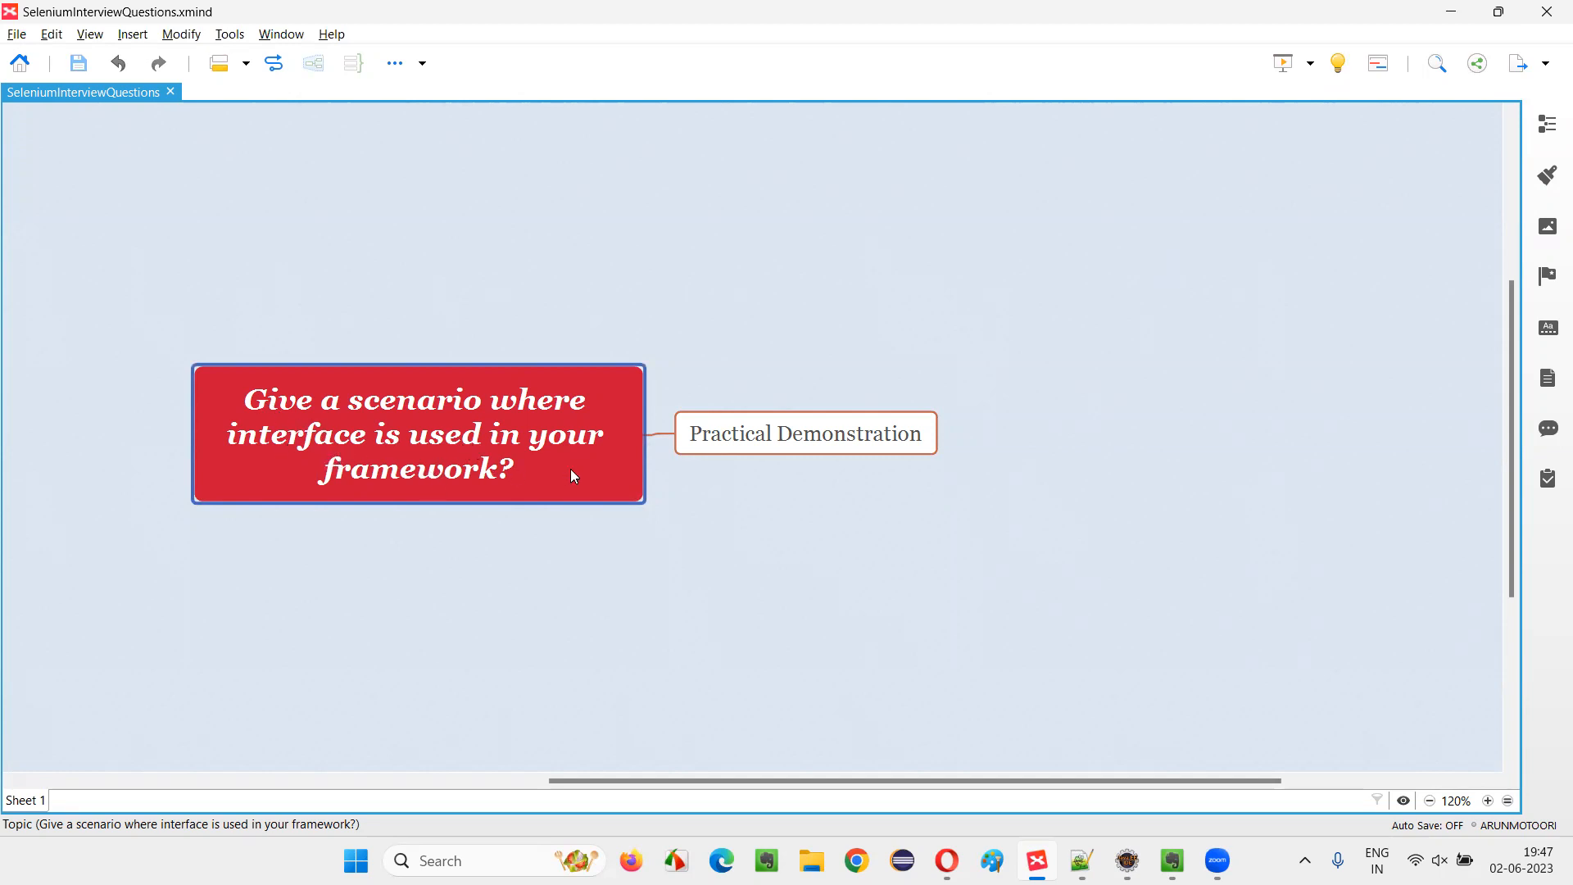
{"action": "mouse_move", "coordinate": [479, 492]}
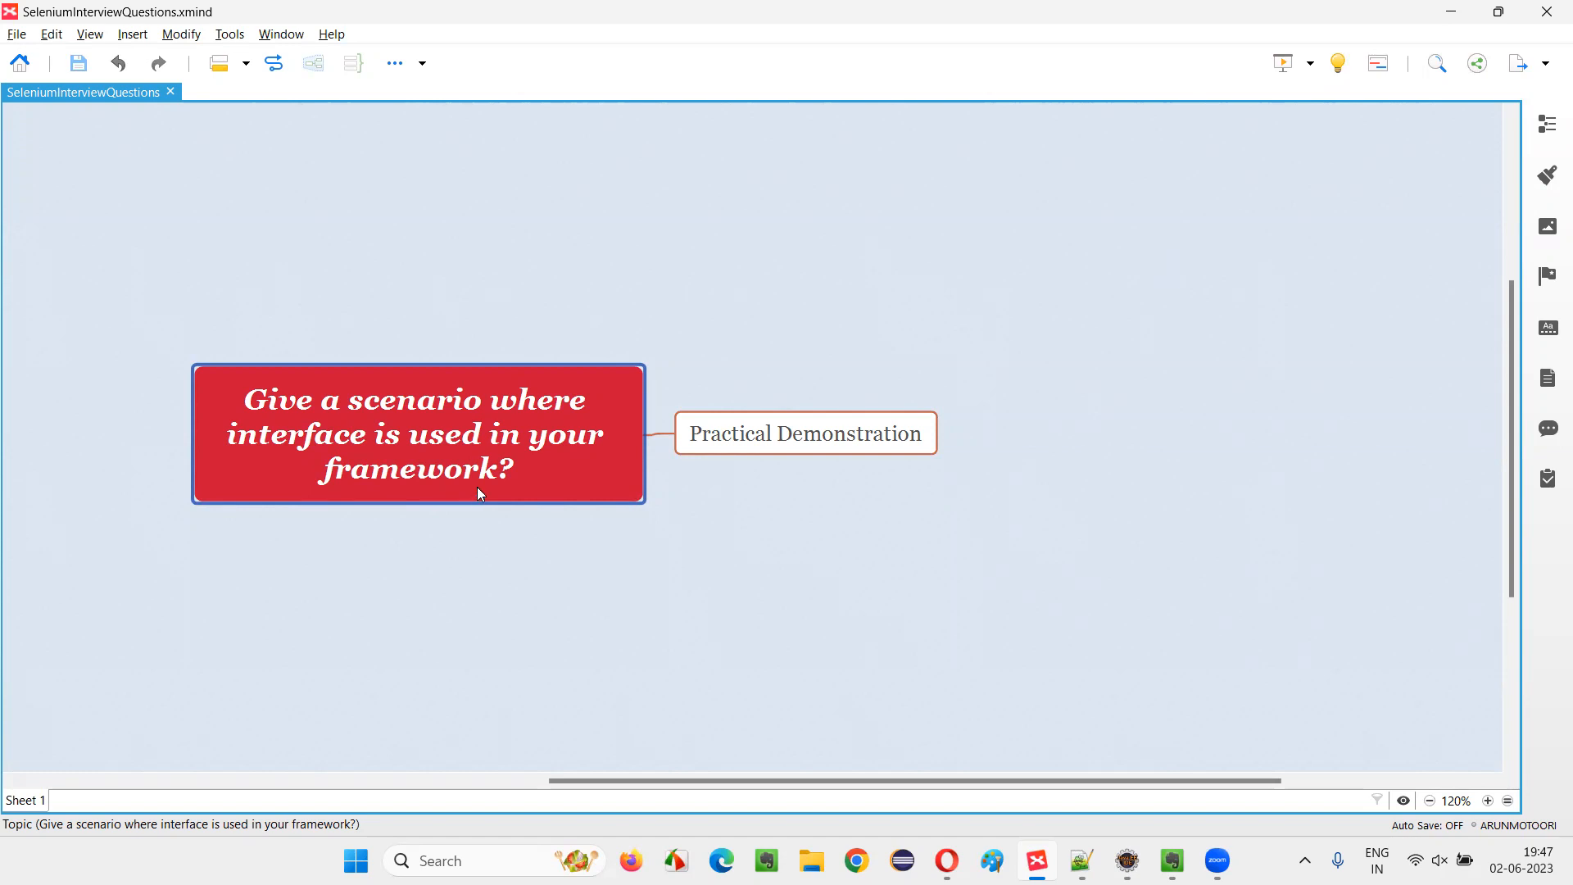
Switch from the XMind question slide to the Eclipse IDE workspace
{"action": "left_click", "coordinate": [804, 433]}
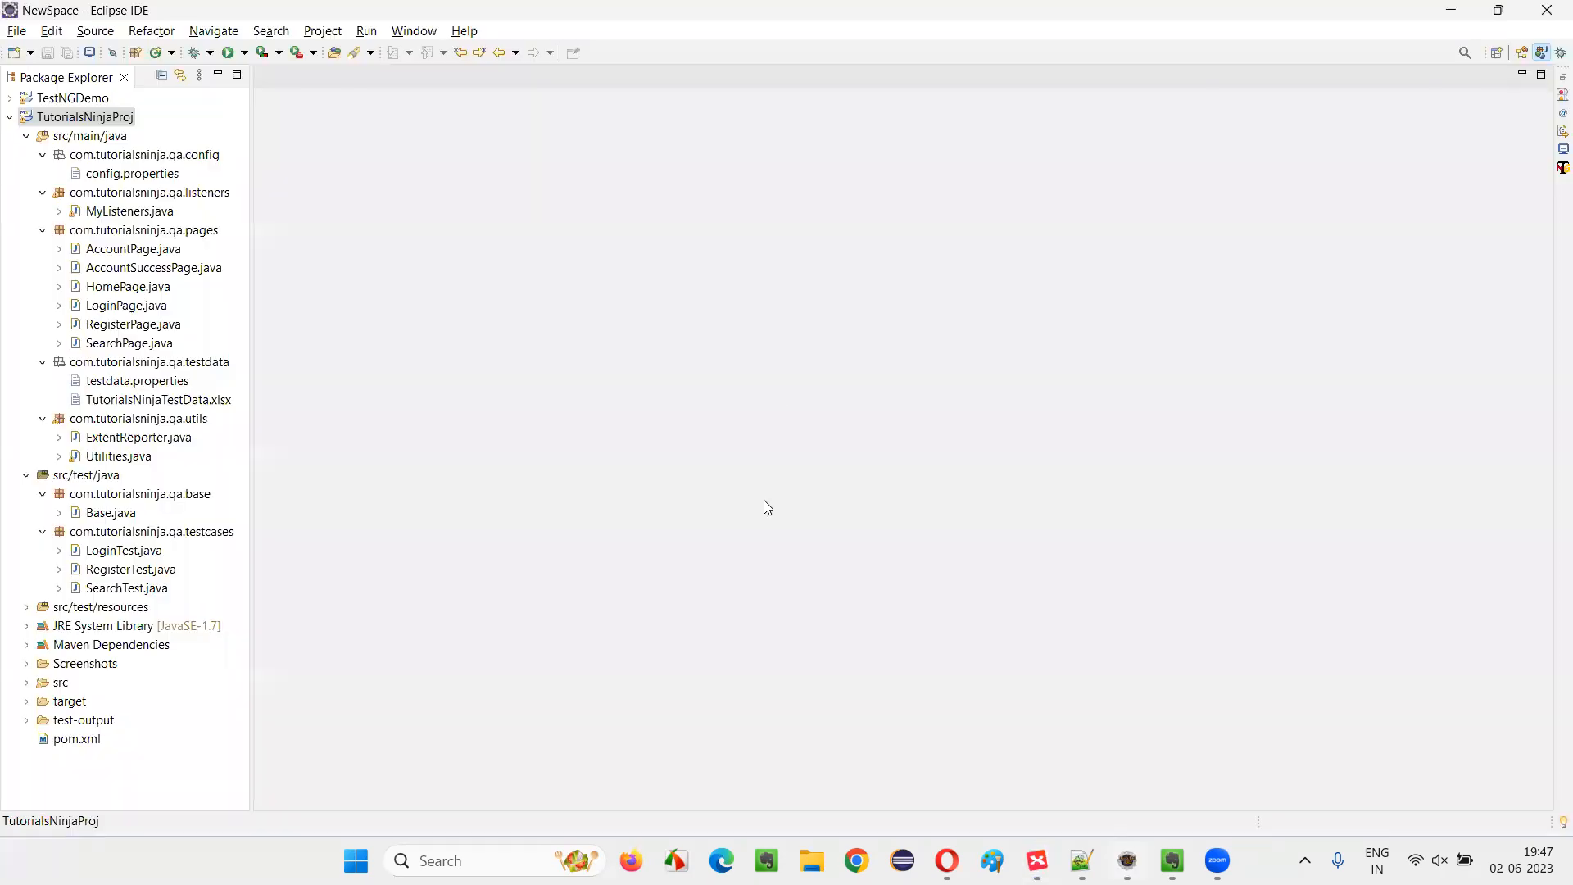
{"action": "left_click", "coordinate": [86, 120]}
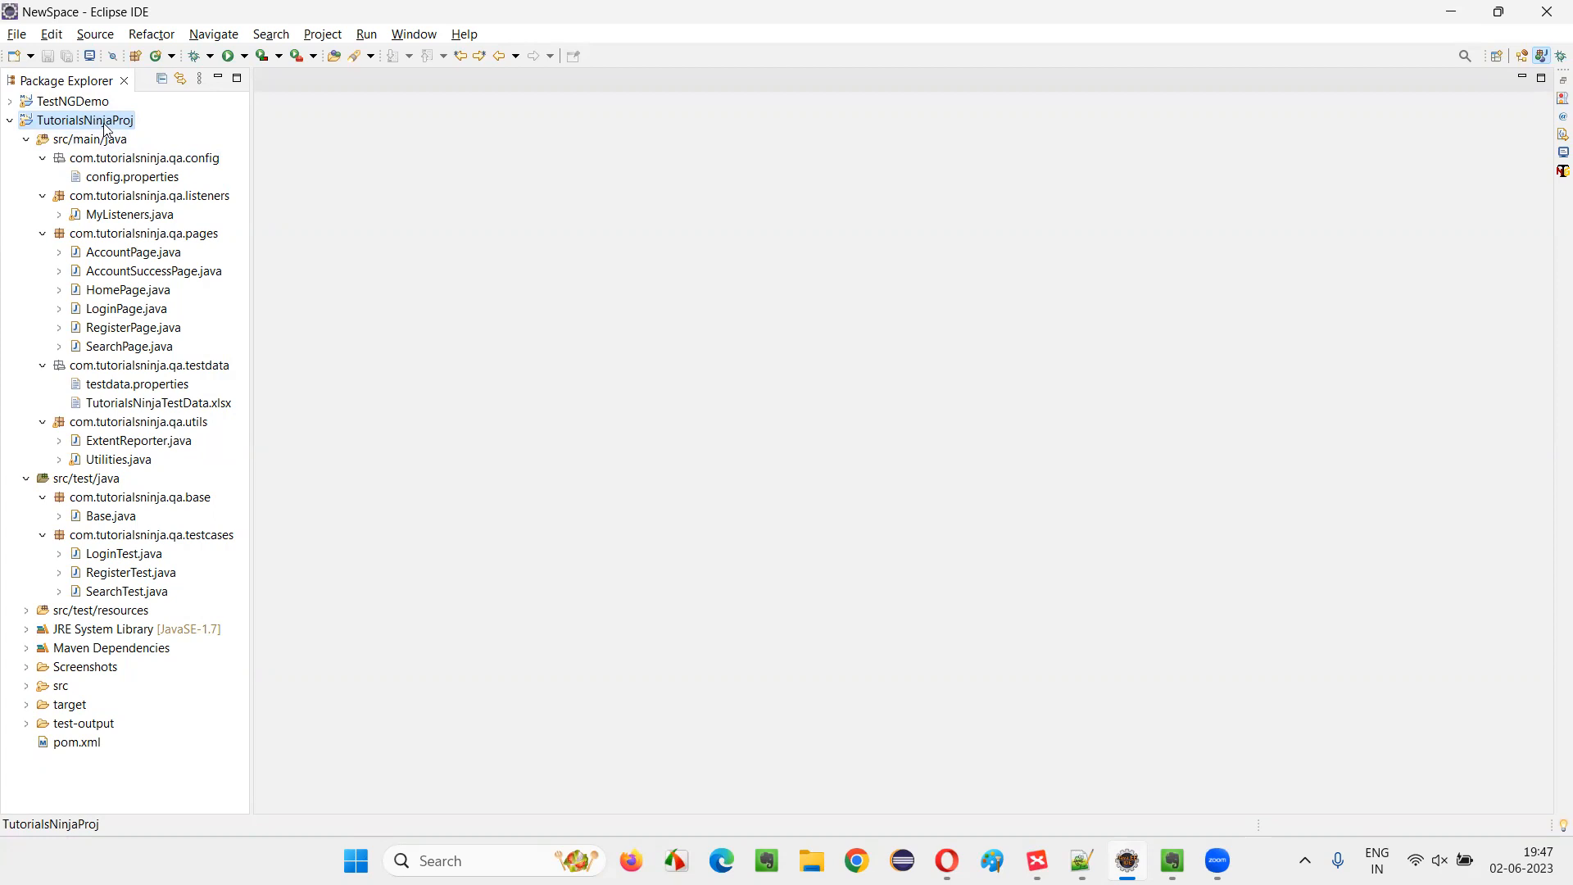
{"action": "mouse_move", "coordinate": [127, 207]}
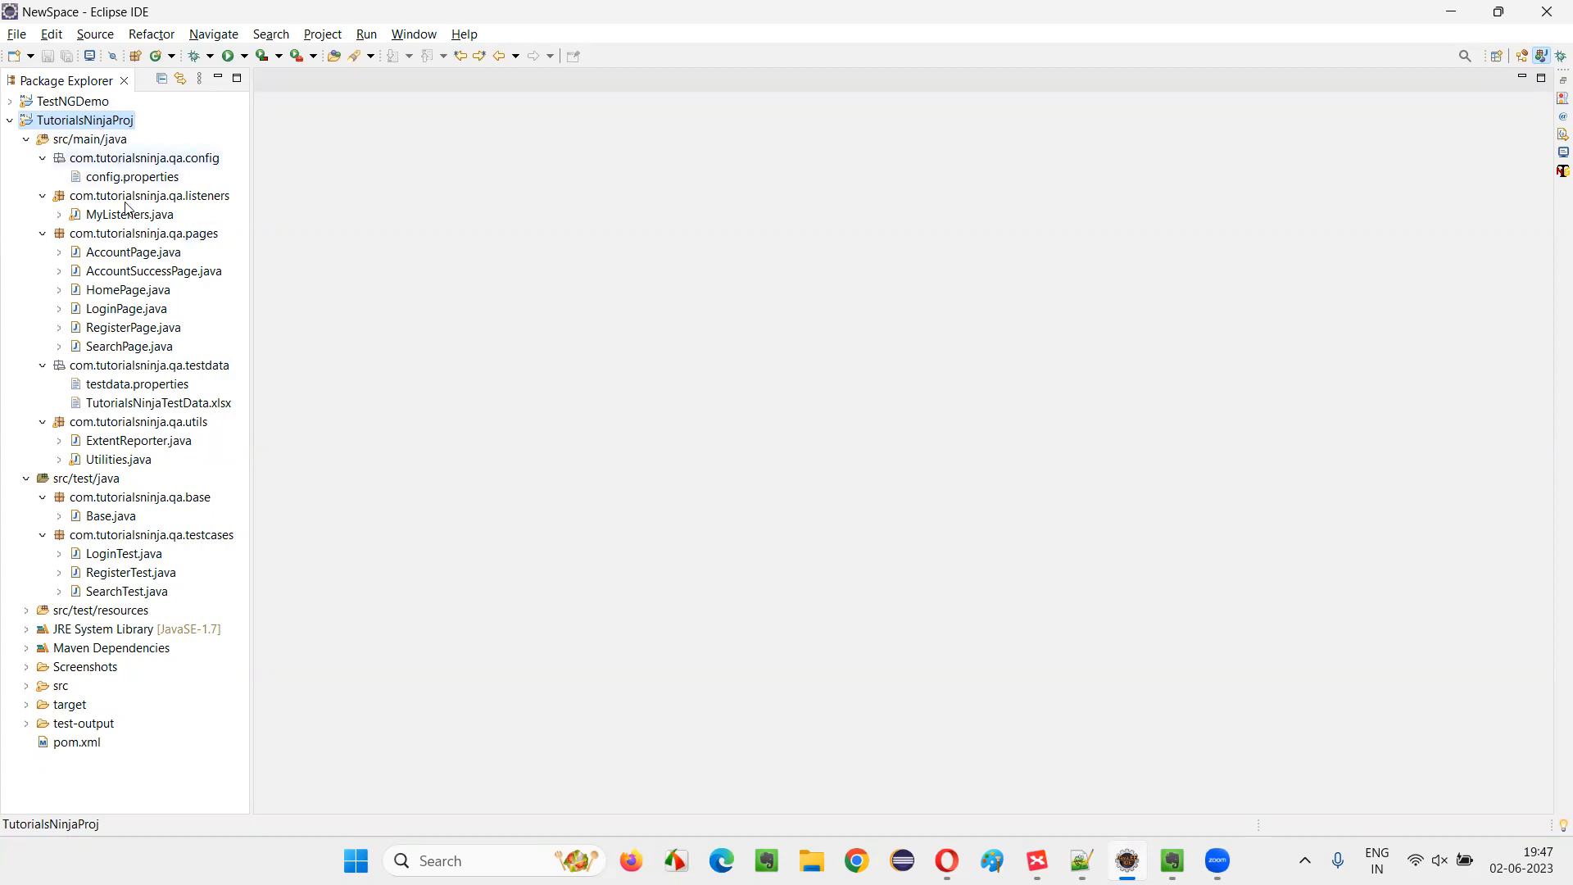
{"action": "mouse_move", "coordinate": [351, 394]}
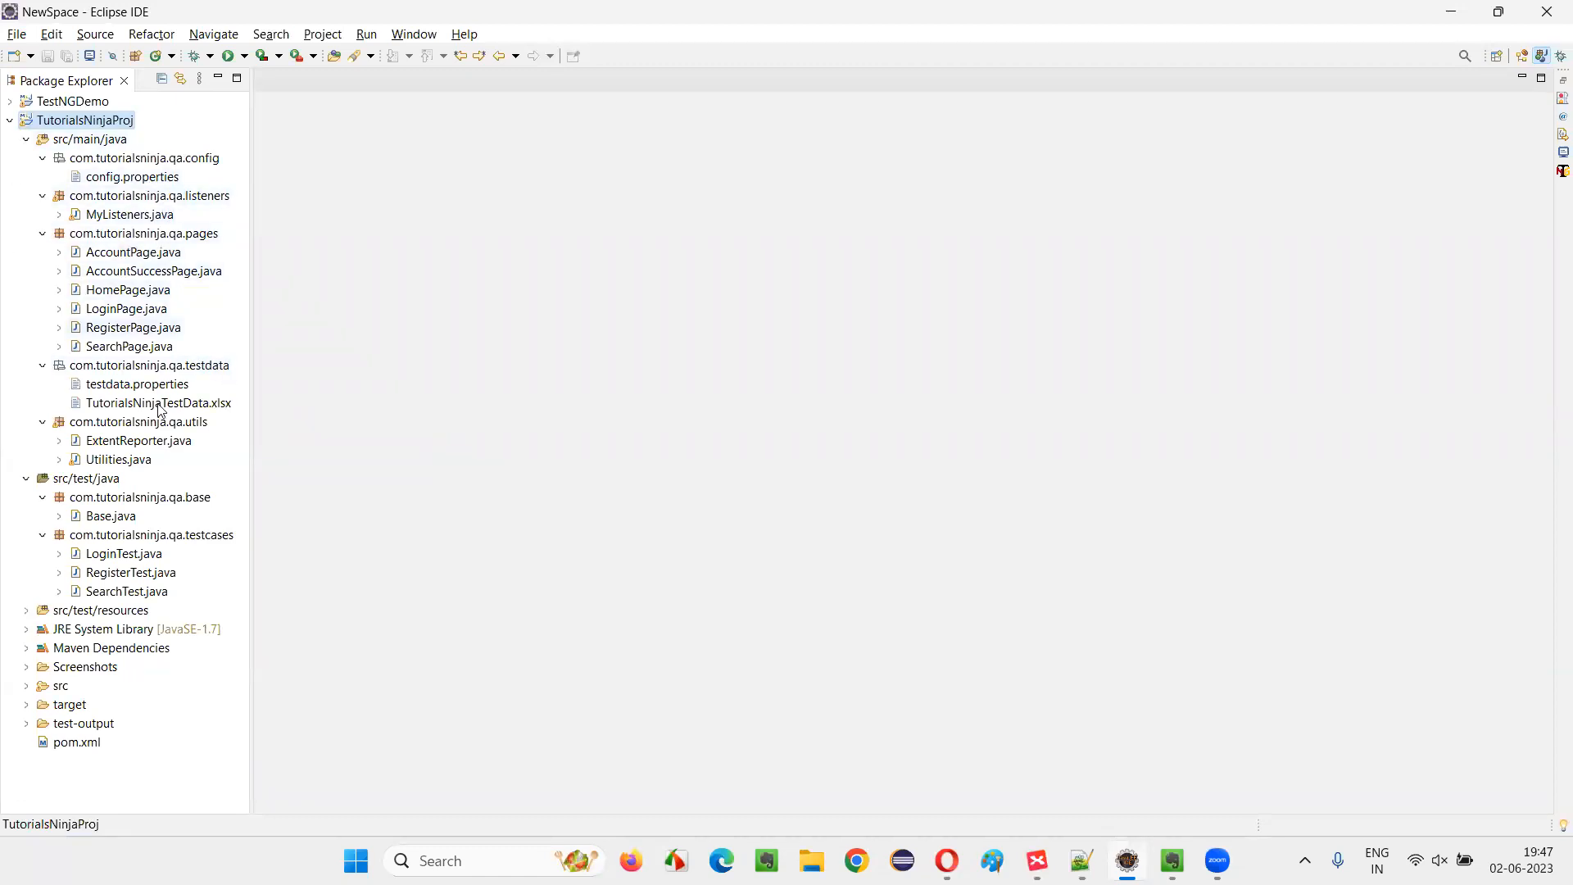
{"action": "left_click", "coordinate": [112, 516]}
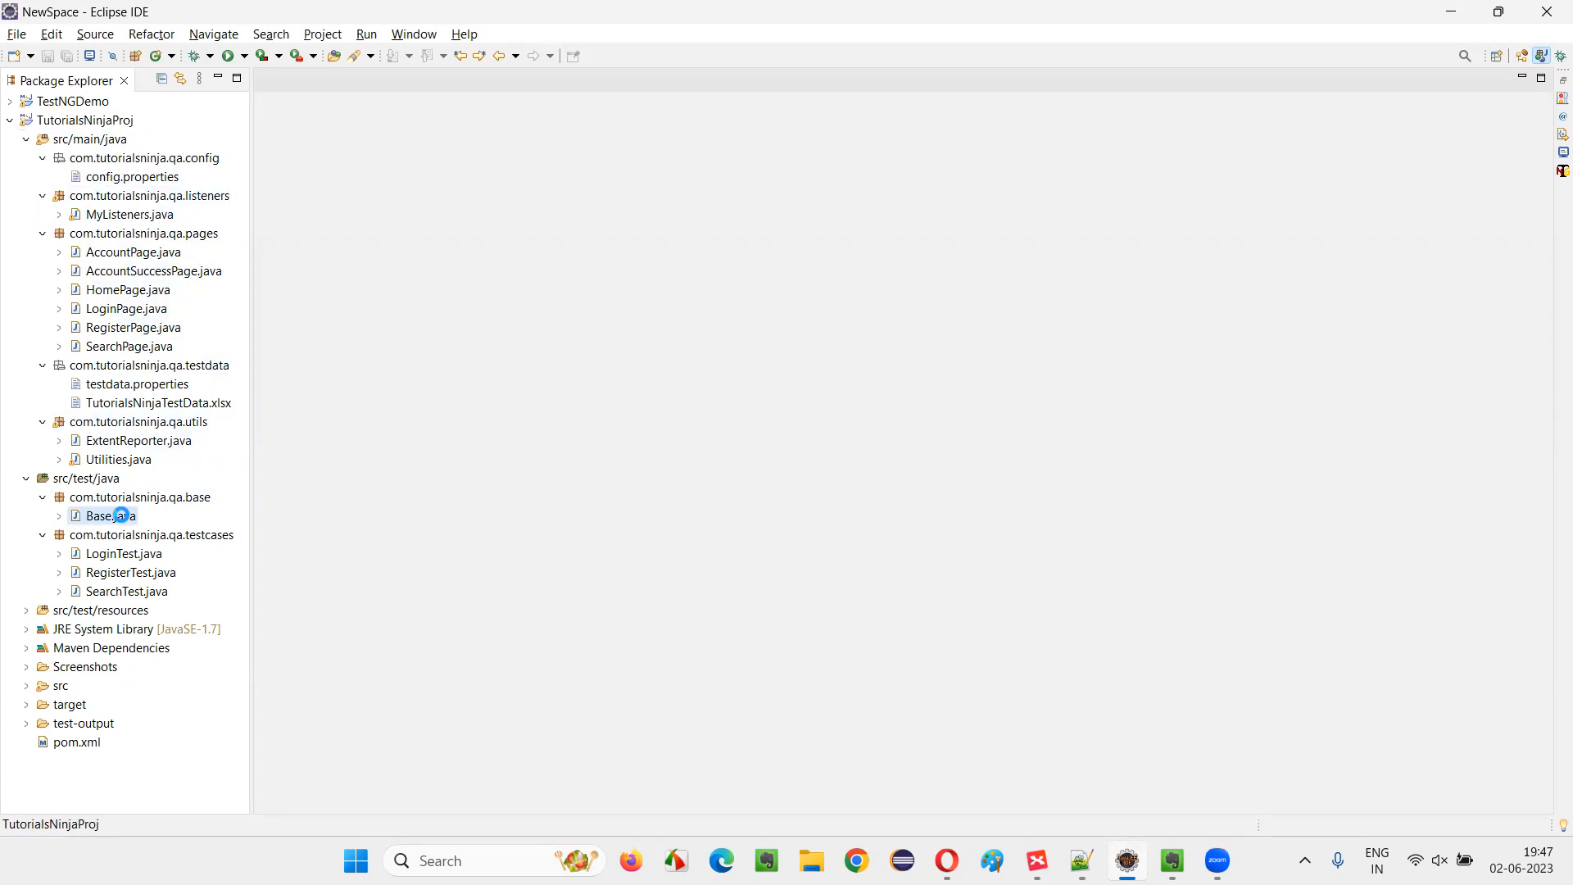
Show Base.java's driver field typed as WebDriver, then bring up MyListeners.java
{"action": "double_click", "coordinate": [111, 514]}
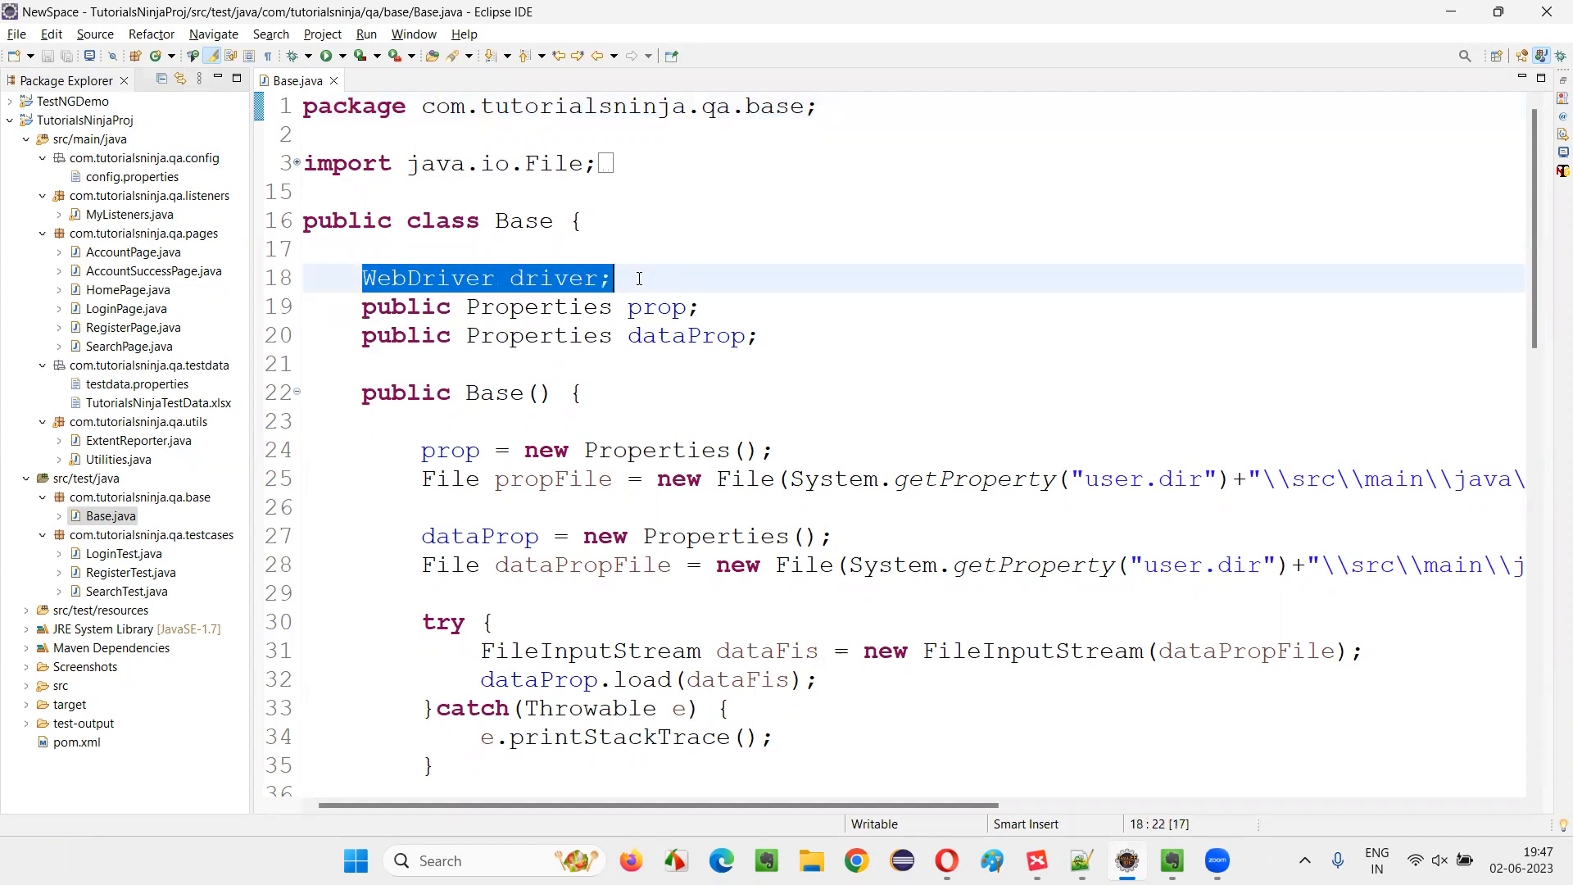
{"action": "double_click", "coordinate": [426, 278]}
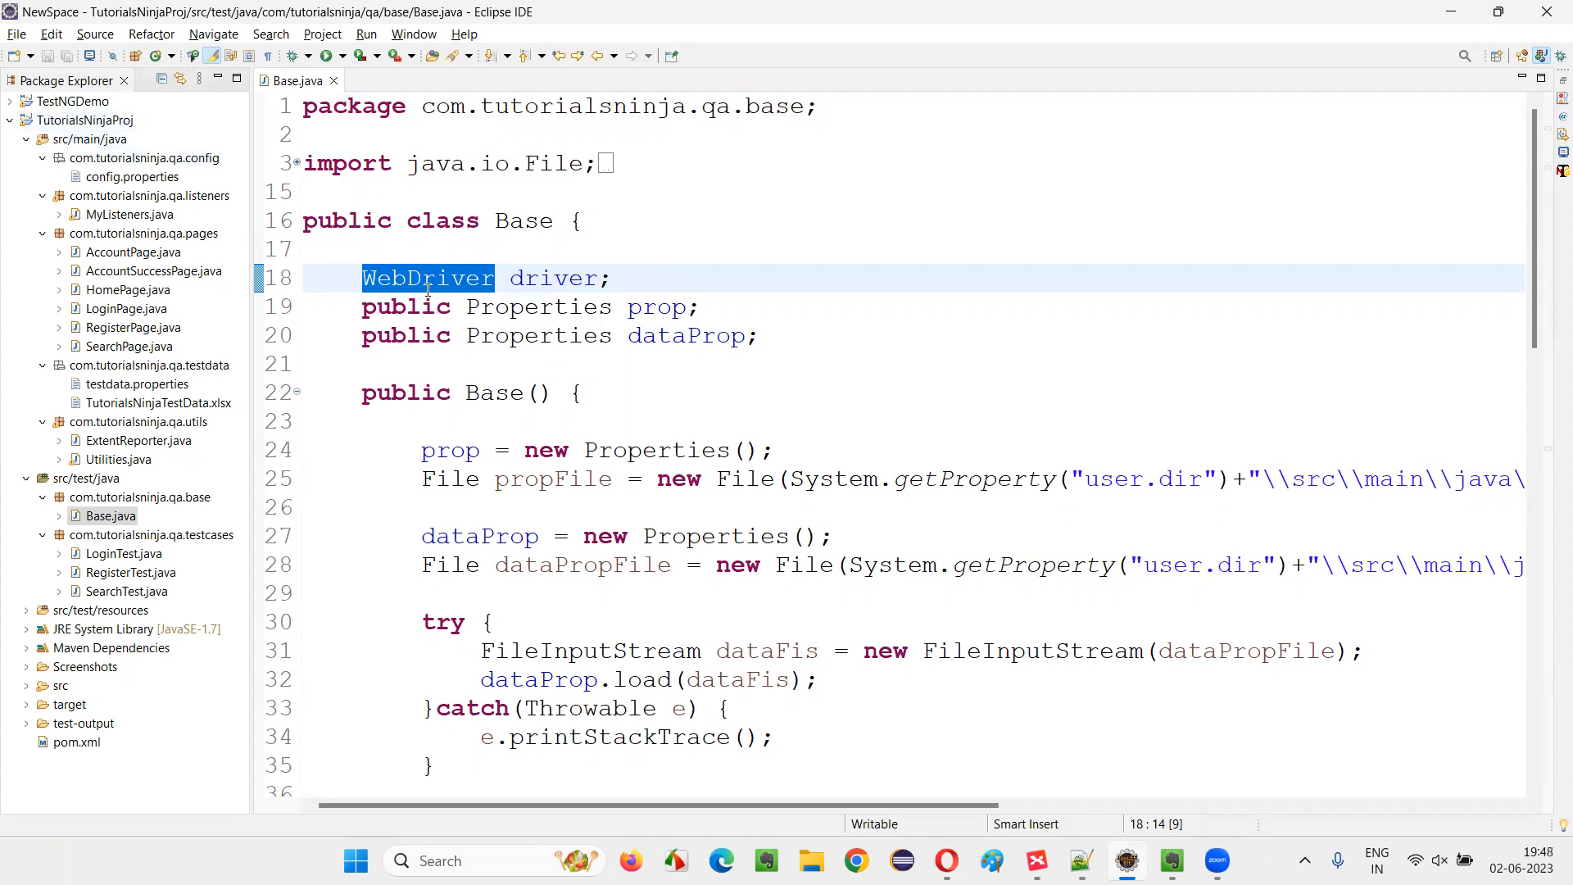
{"action": "mouse_move", "coordinate": [427, 278]}
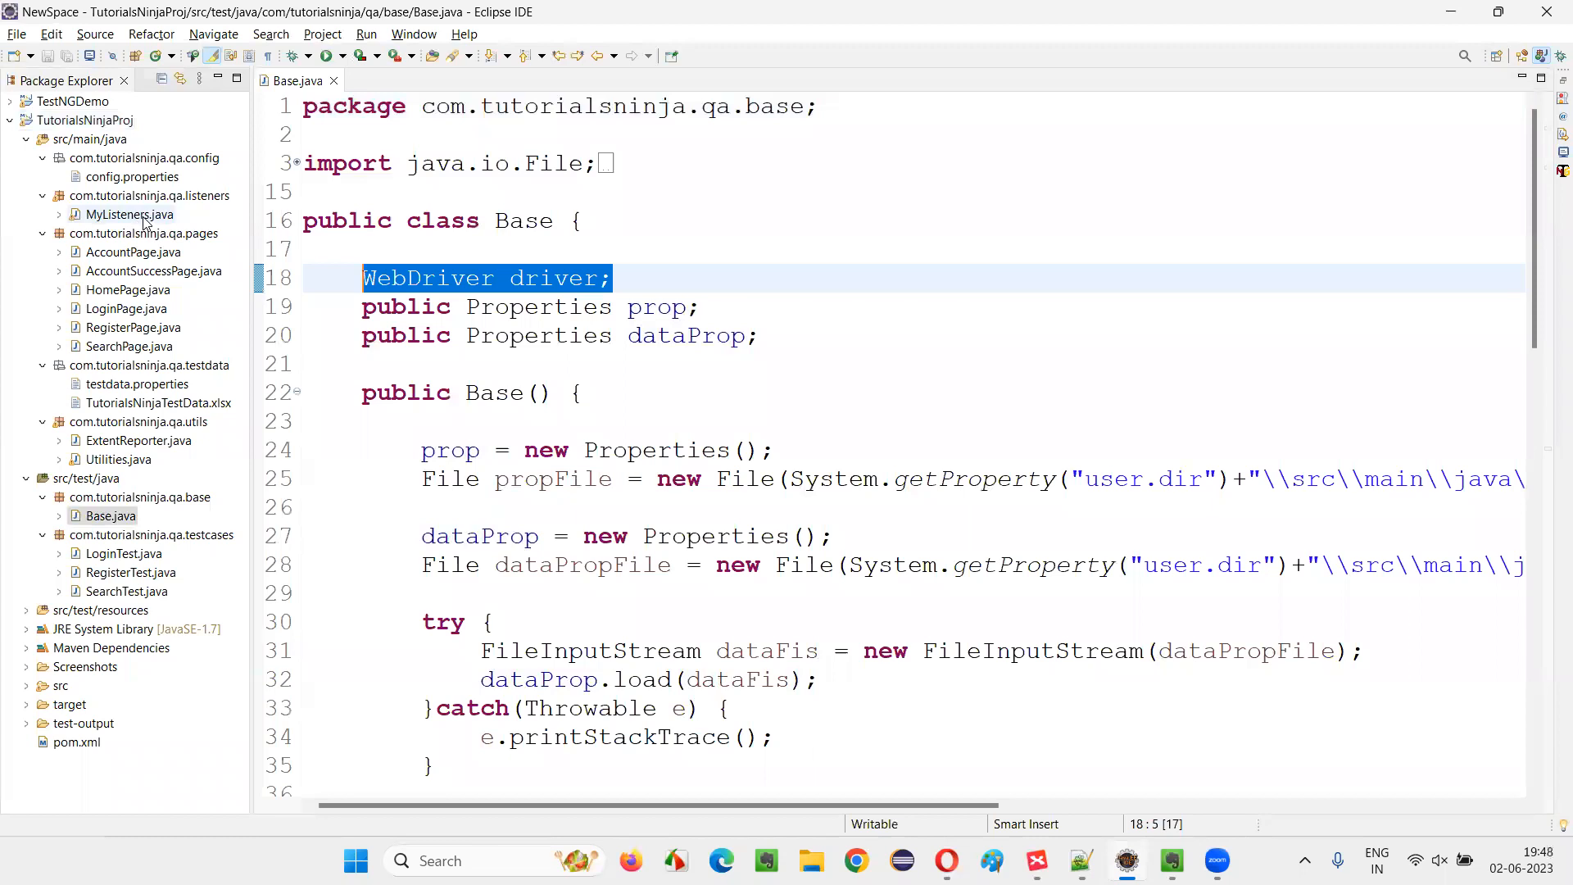
{"action": "double_click", "coordinate": [129, 214]}
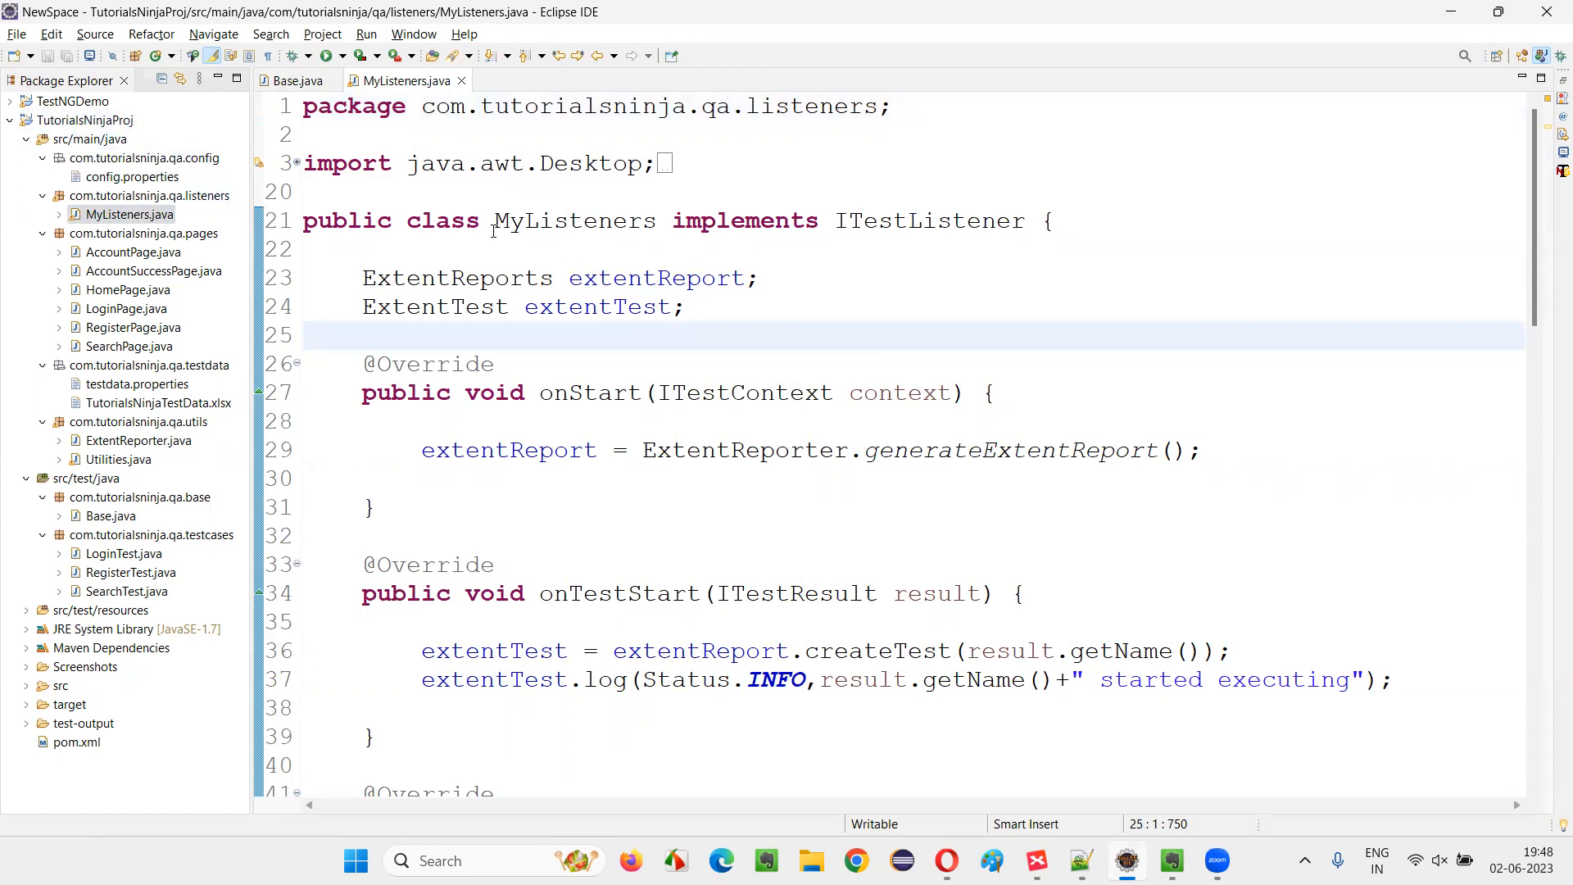
Highlight MyListeners implementing ITestListener, then return to the XMind question slide
{"action": "double_click", "coordinate": [573, 221]}
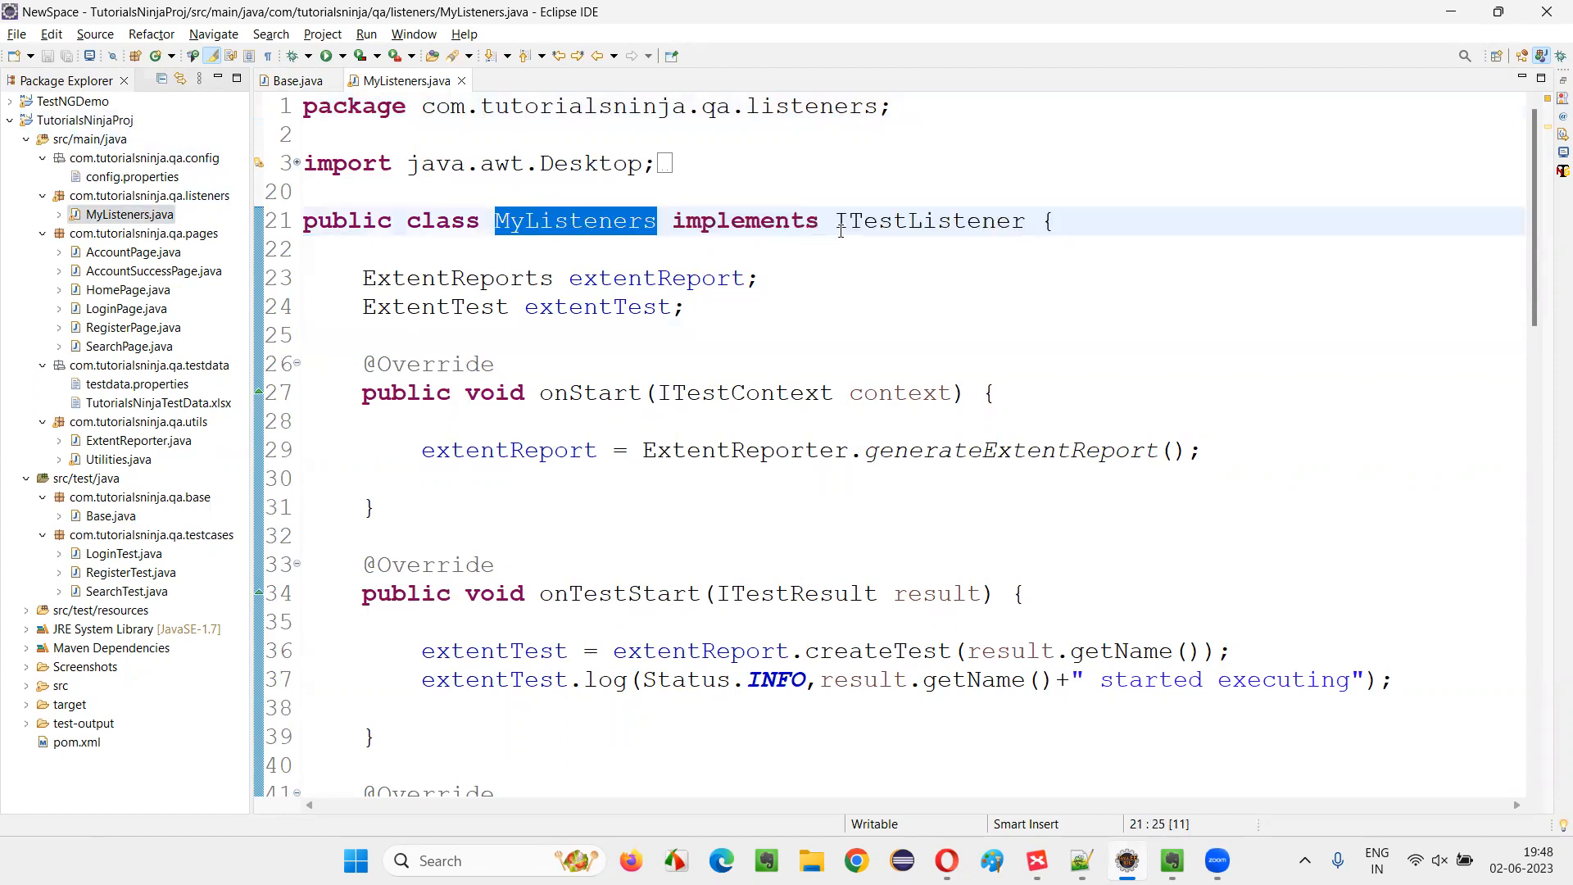
{"action": "double_click", "coordinate": [928, 220]}
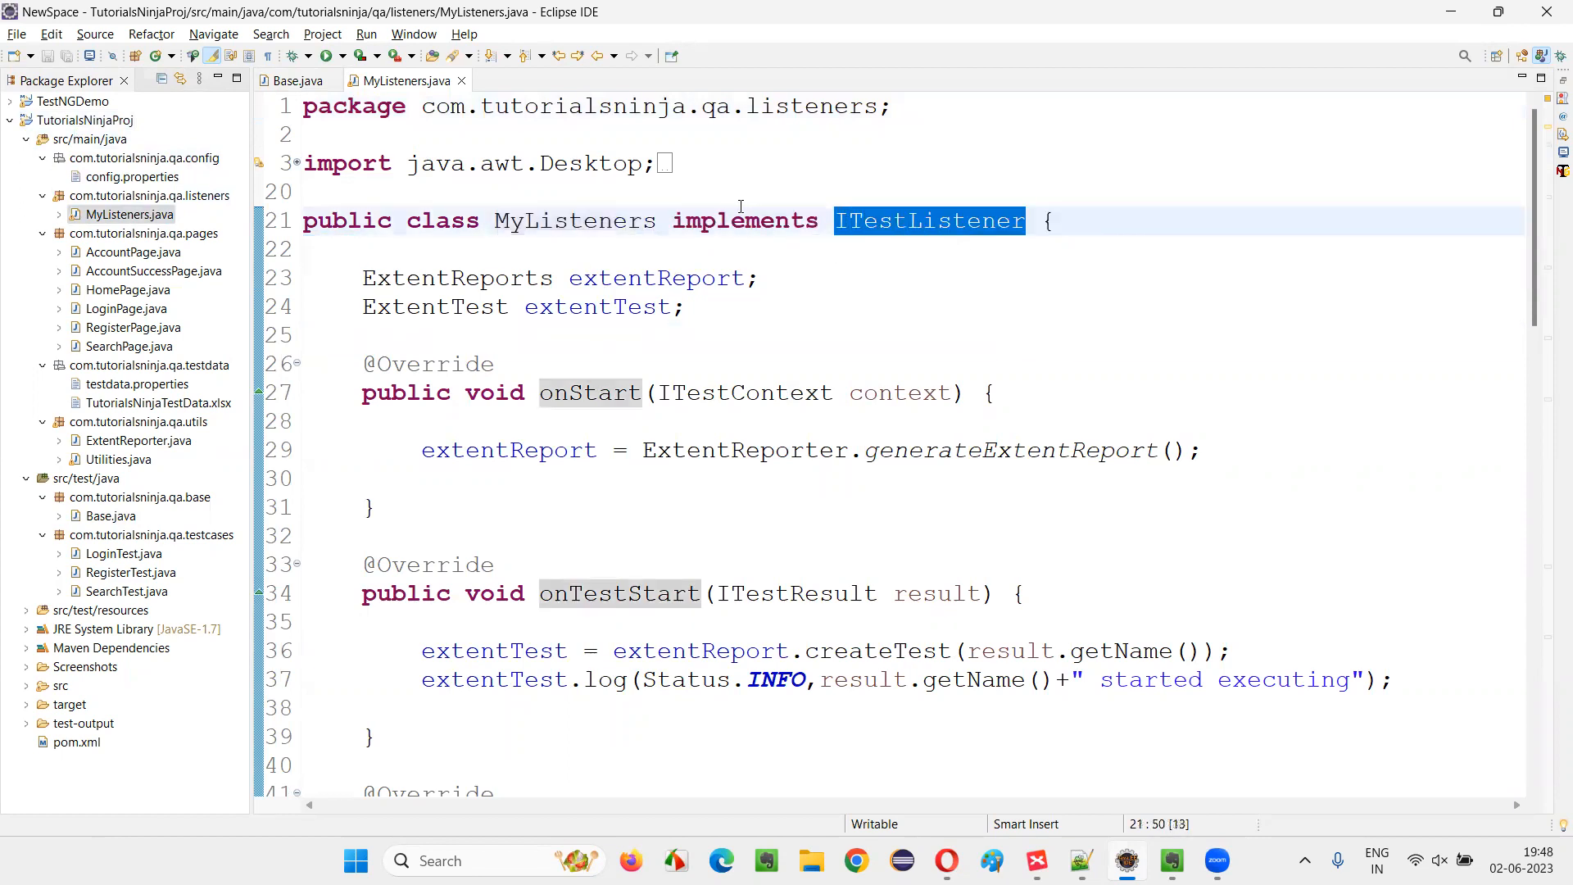
{"action": "mouse_move", "coordinate": [912, 268]}
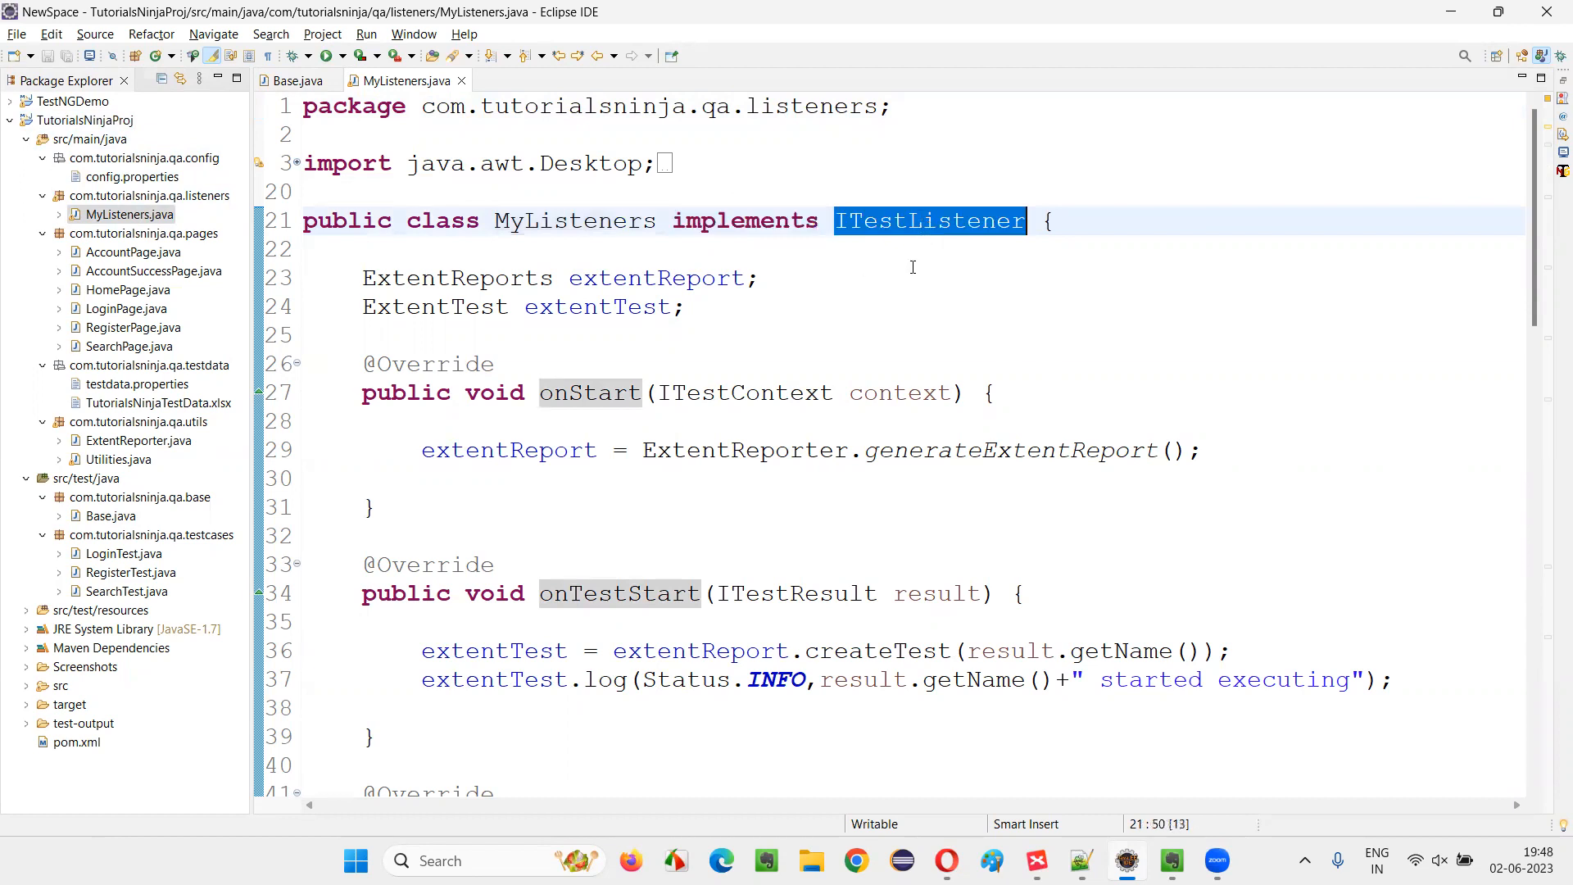
{"action": "mouse_move", "coordinate": [938, 233]}
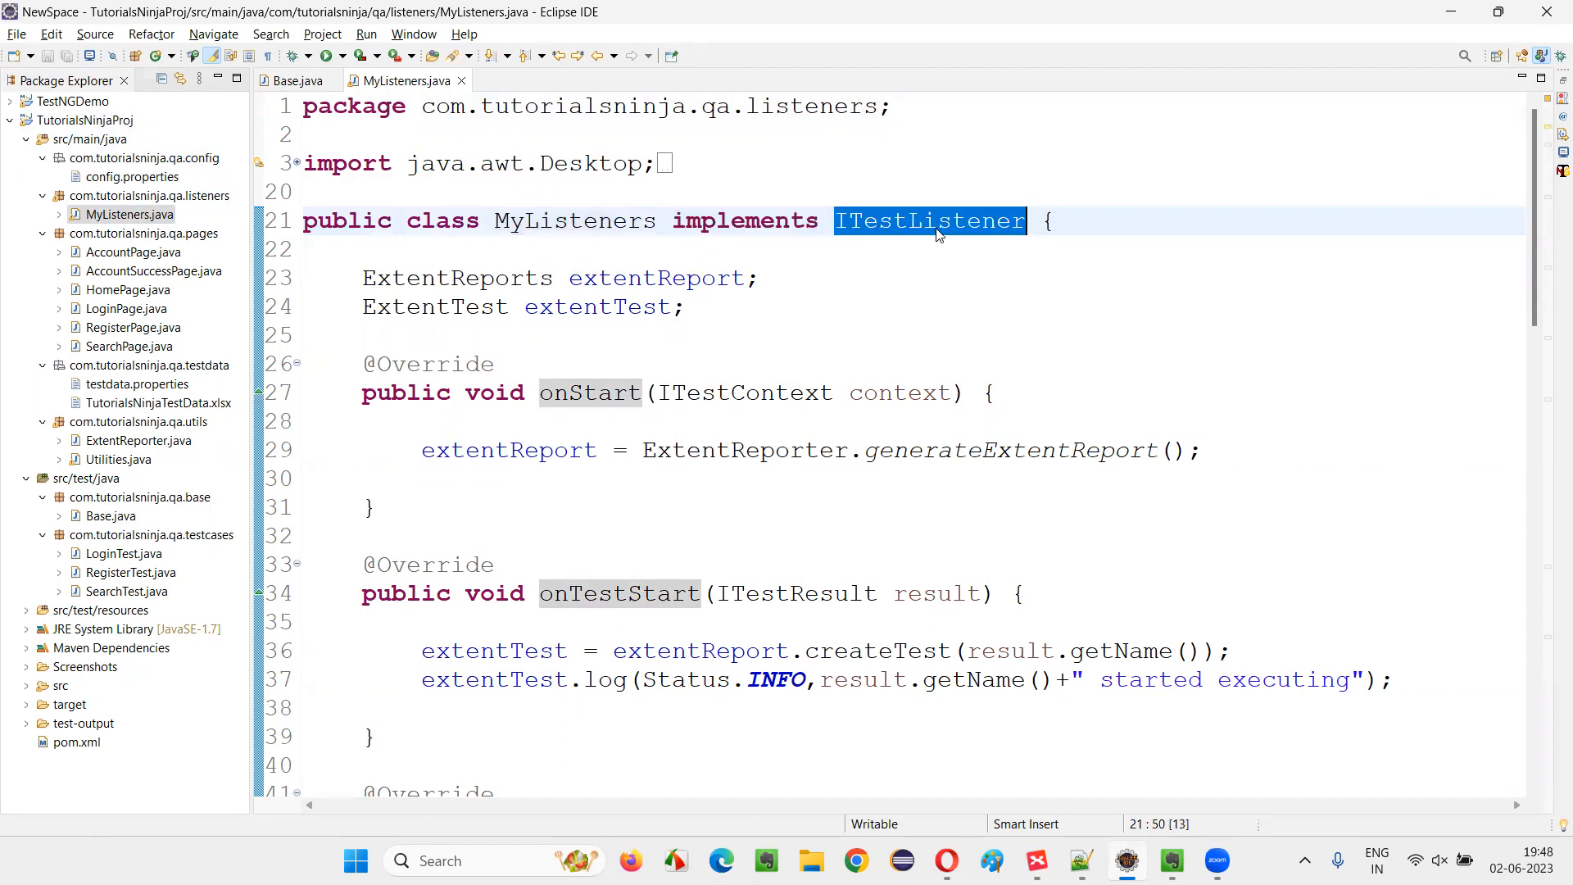
{"action": "mouse_move", "coordinate": [928, 221]}
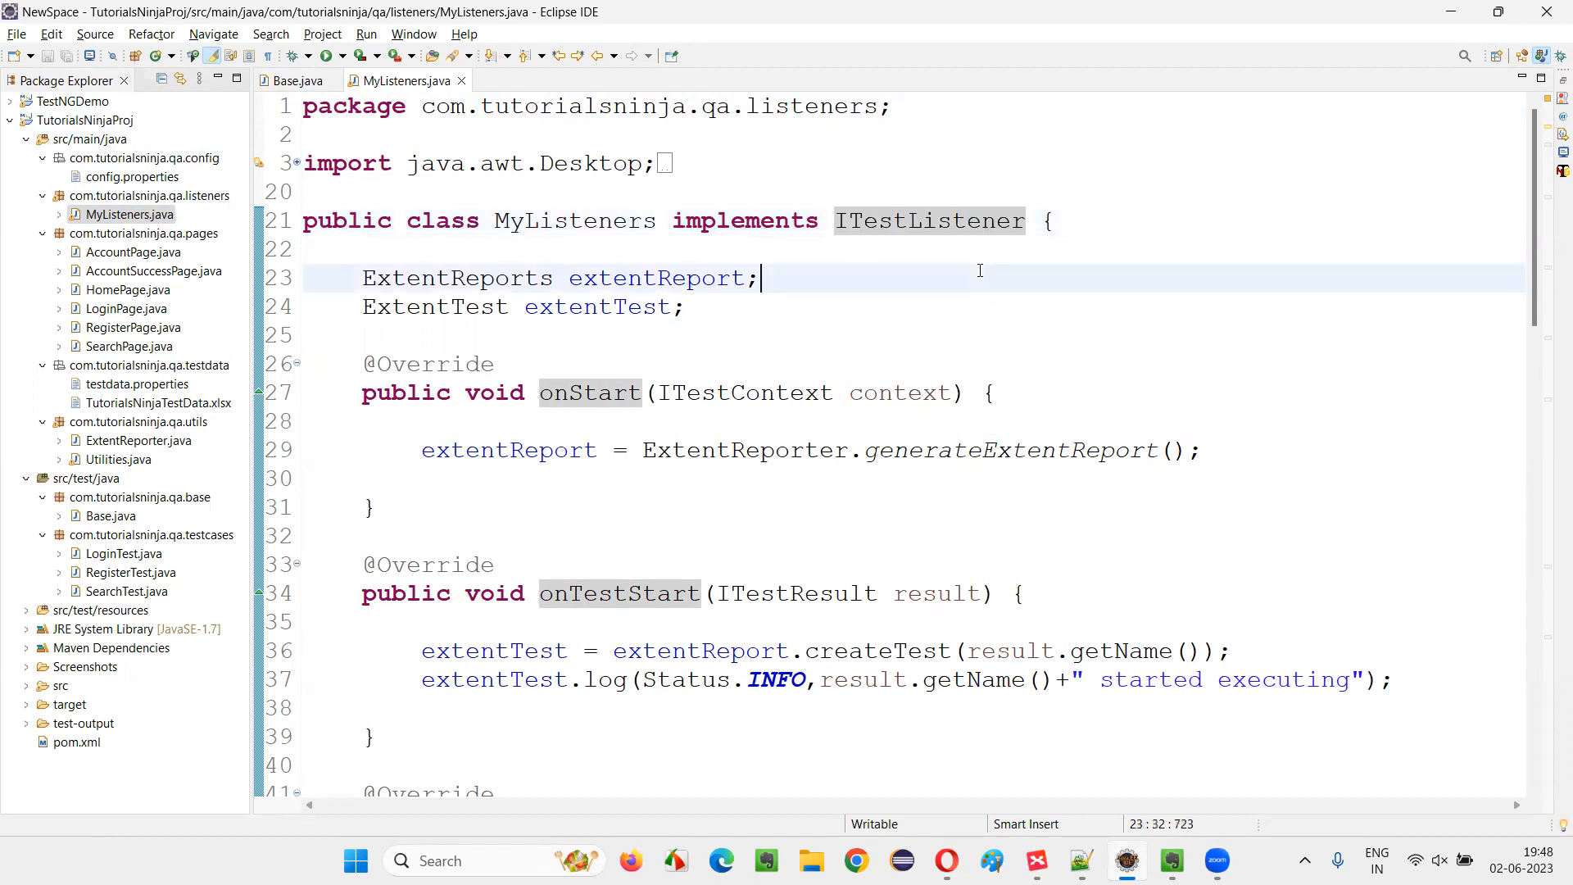
{"action": "left_click", "coordinate": [1036, 859]}
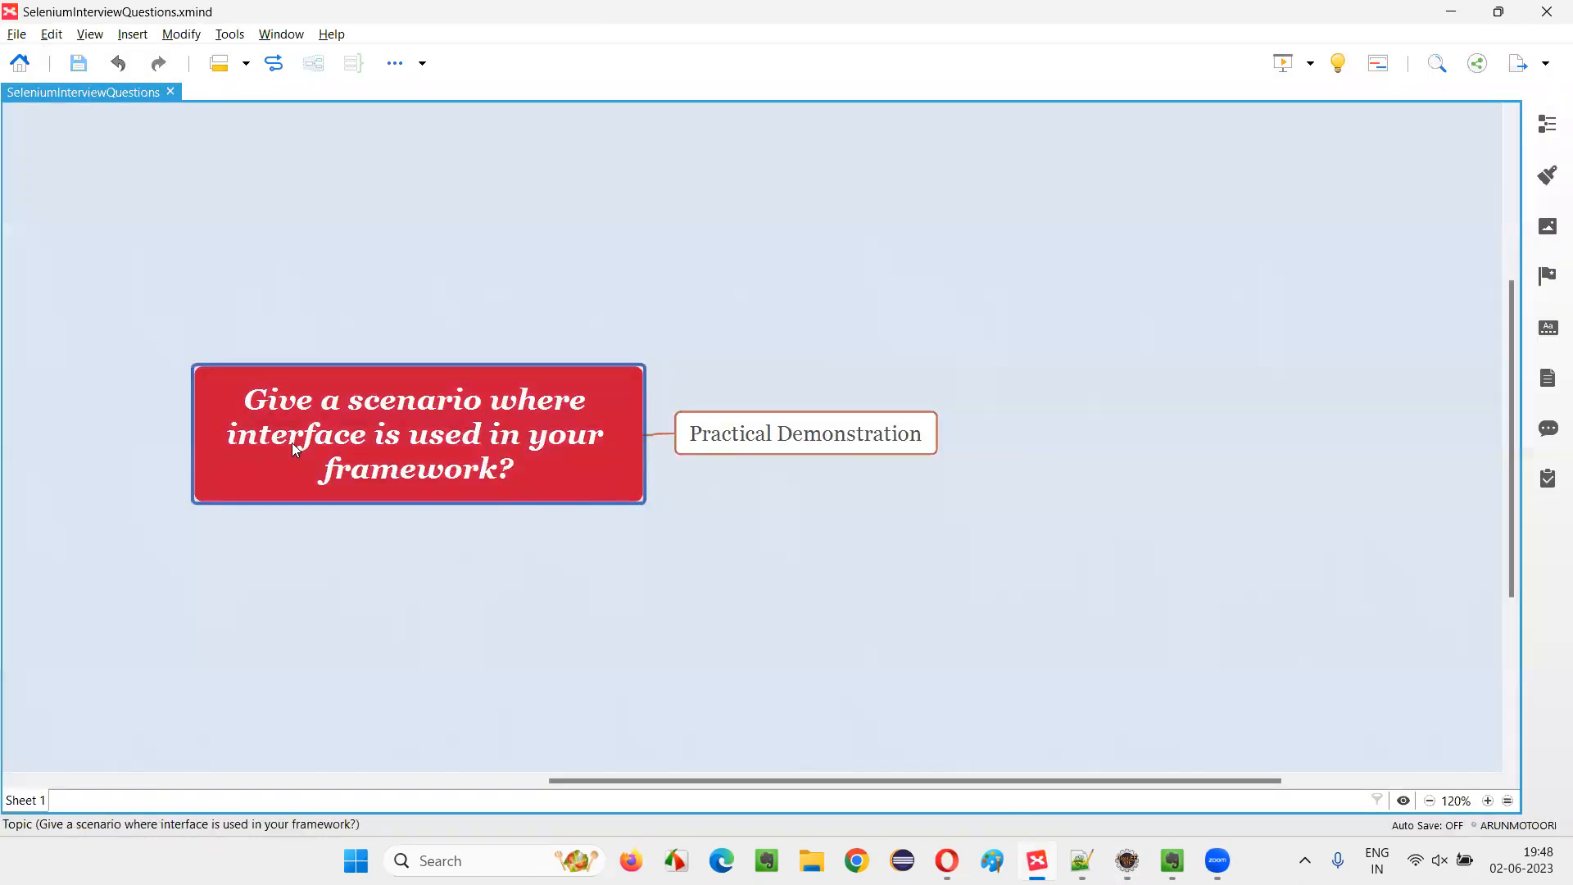
{"action": "mouse_move", "coordinate": [522, 500]}
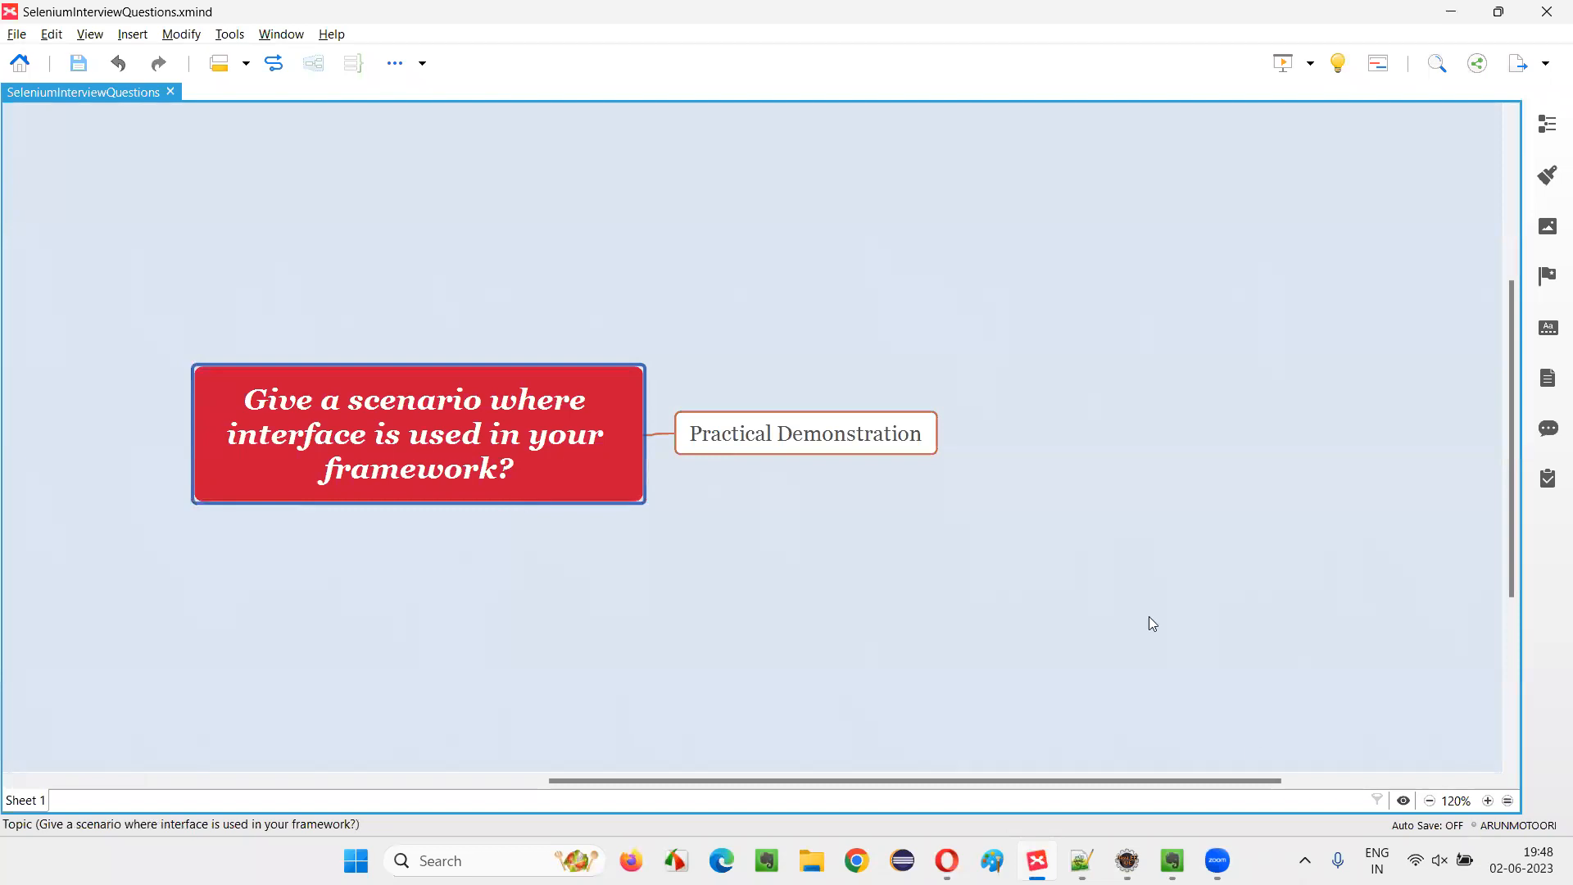
Switch from the XMind slide back to the MyListeners code in Eclipse
{"action": "left_click", "coordinate": [1081, 861]}
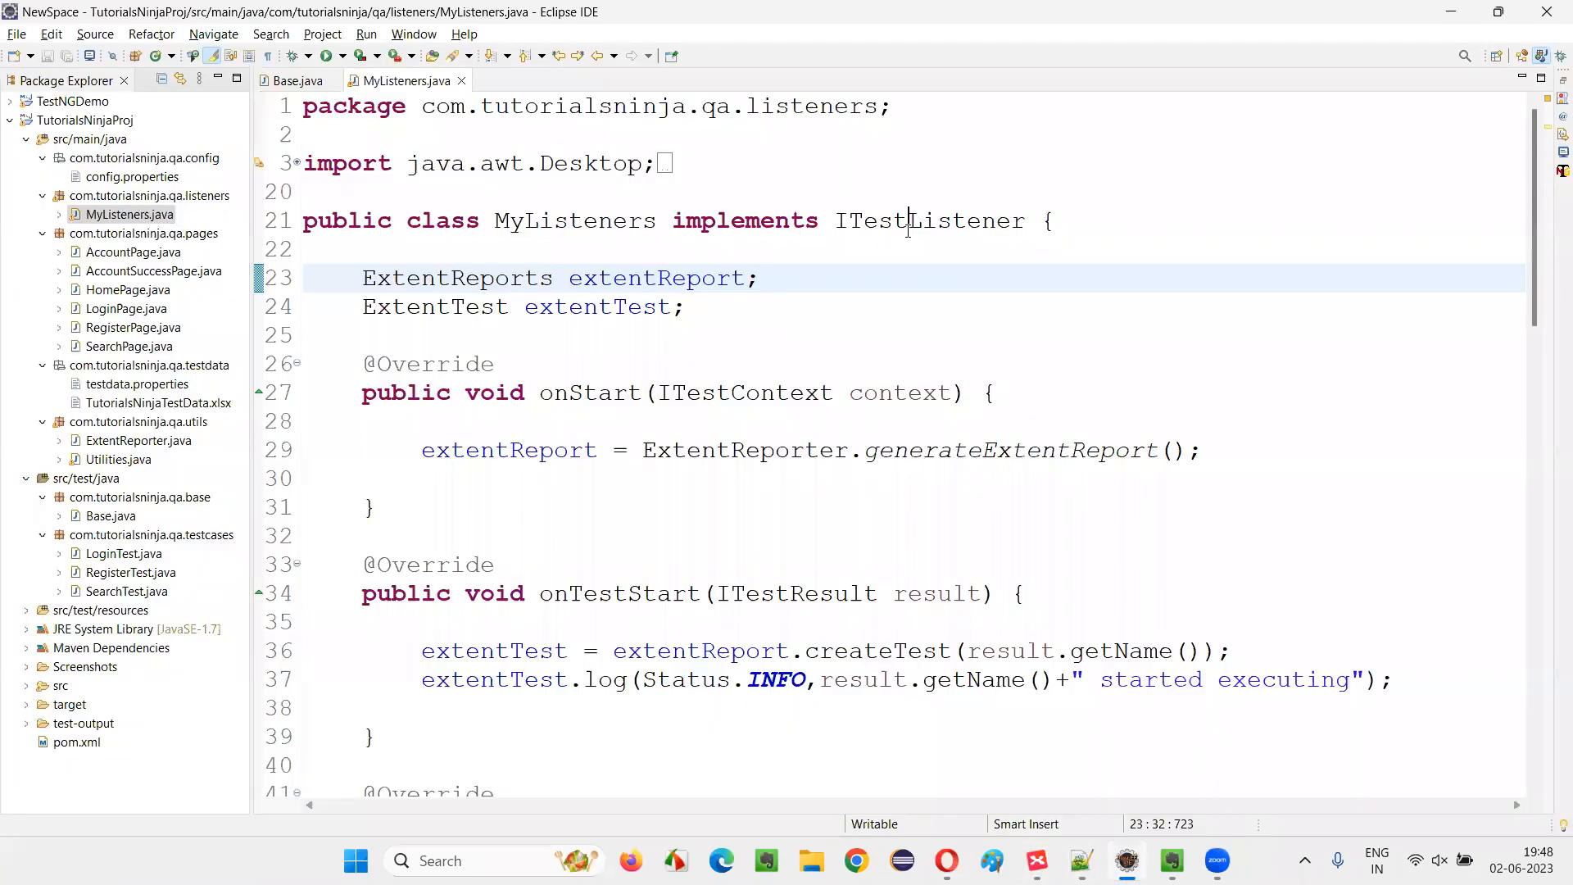
{"action": "double_click", "coordinate": [928, 220]}
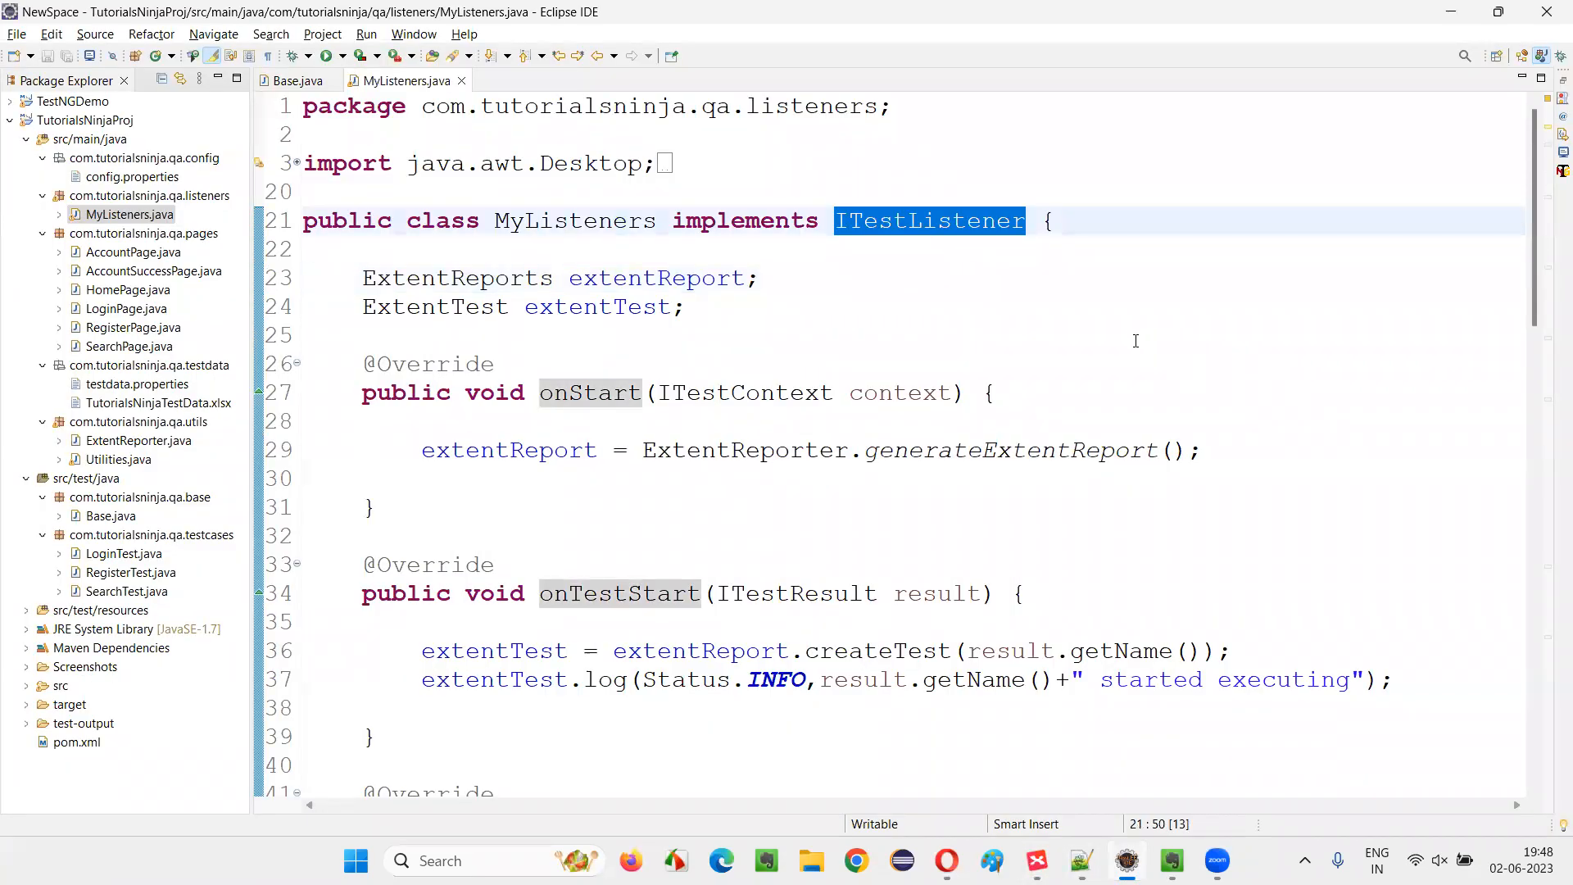
{"action": "mouse_move", "coordinate": [1192, 612]}
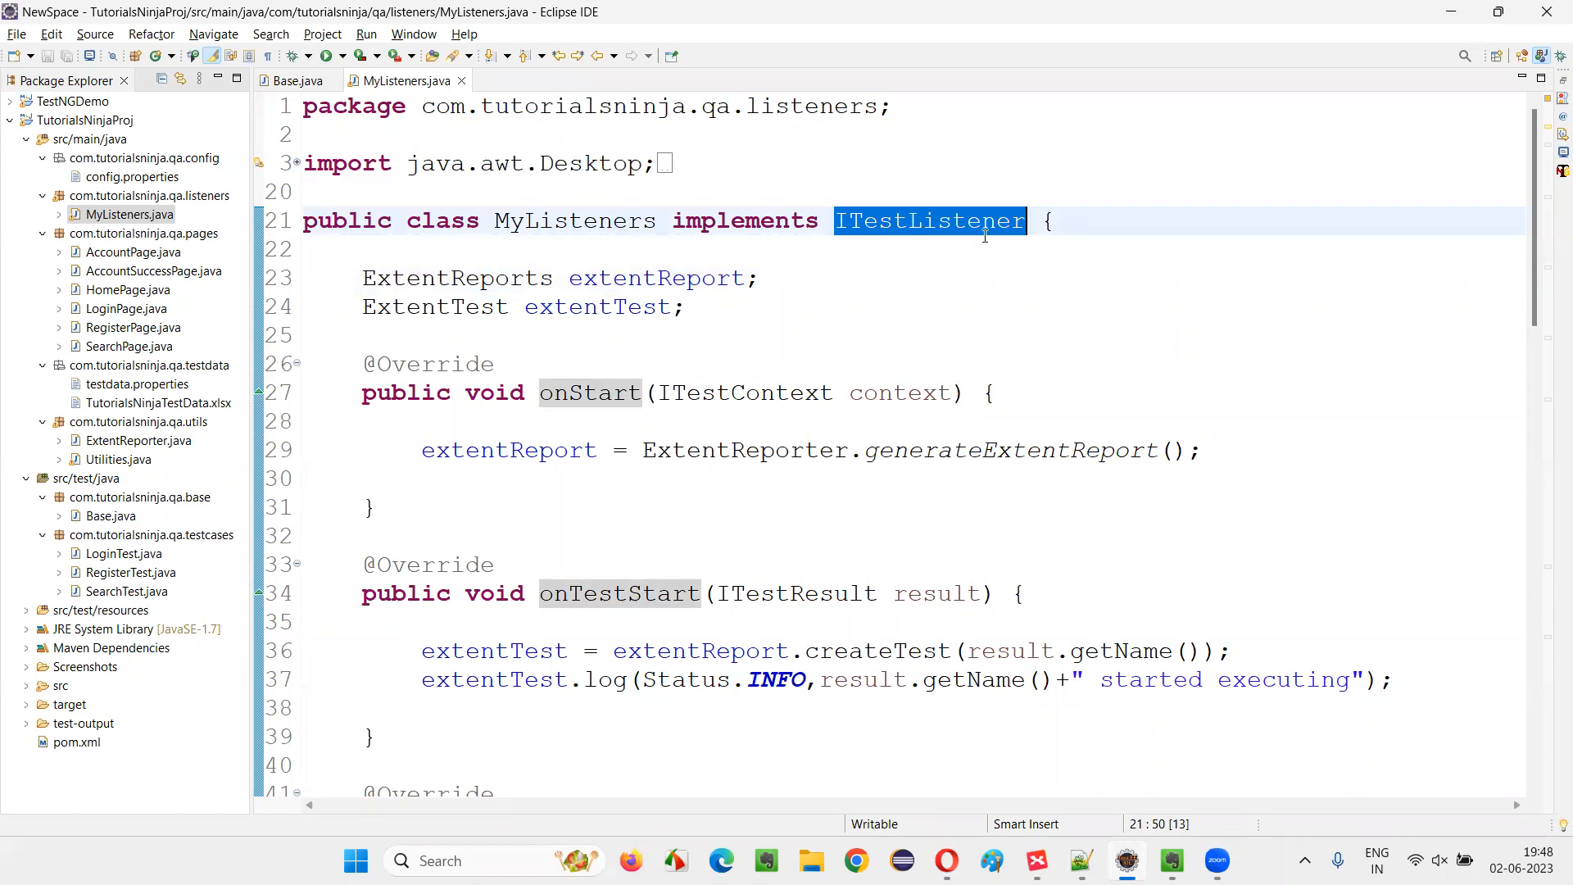
{"action": "mouse_move", "coordinate": [976, 248]}
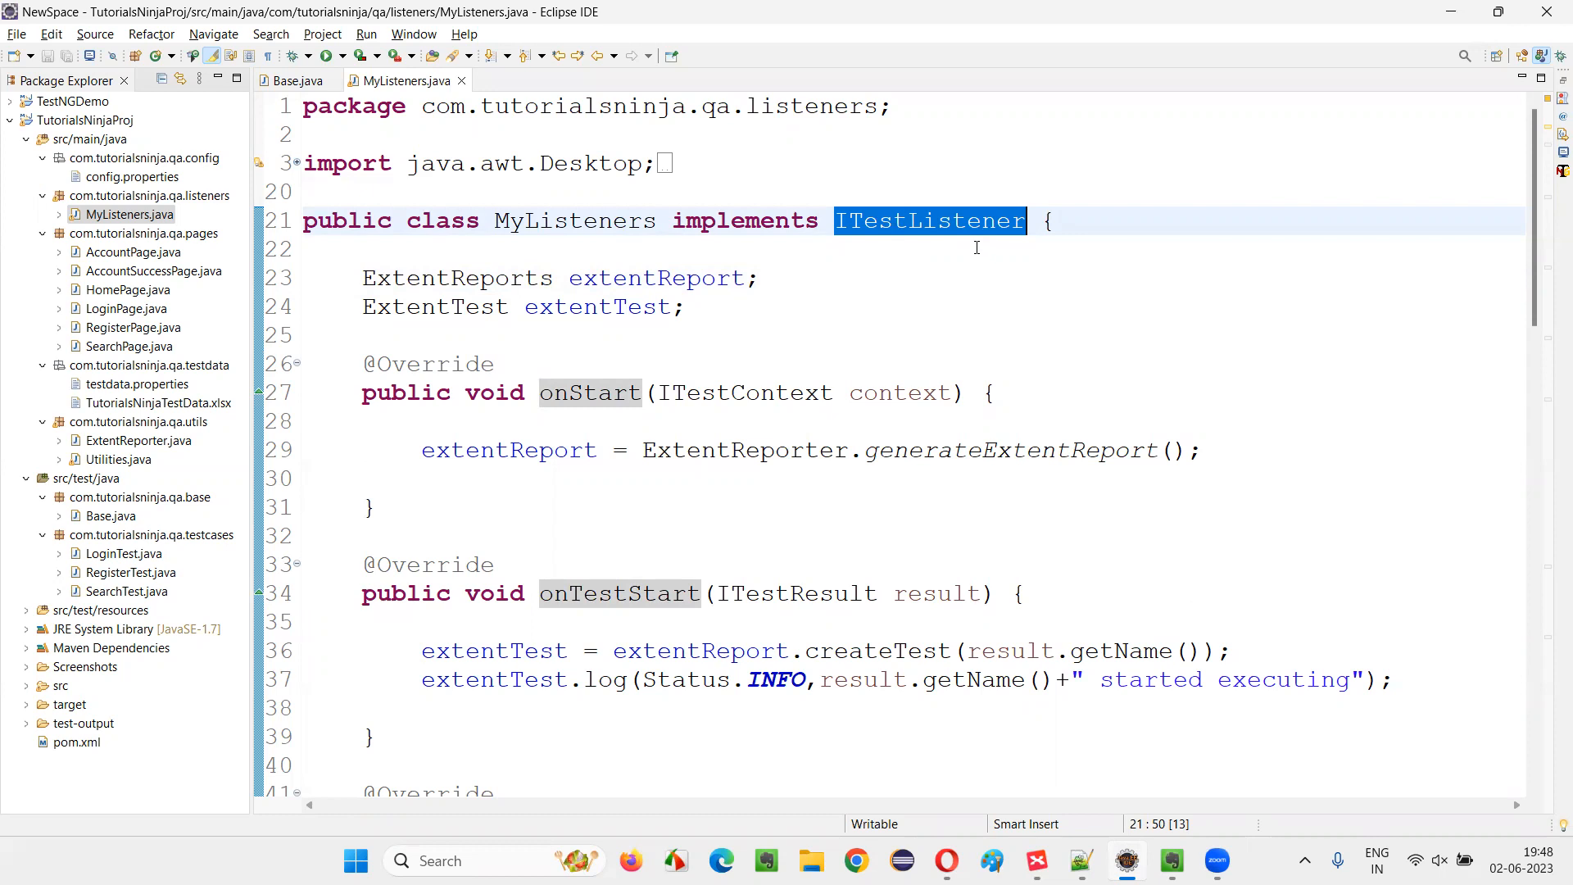